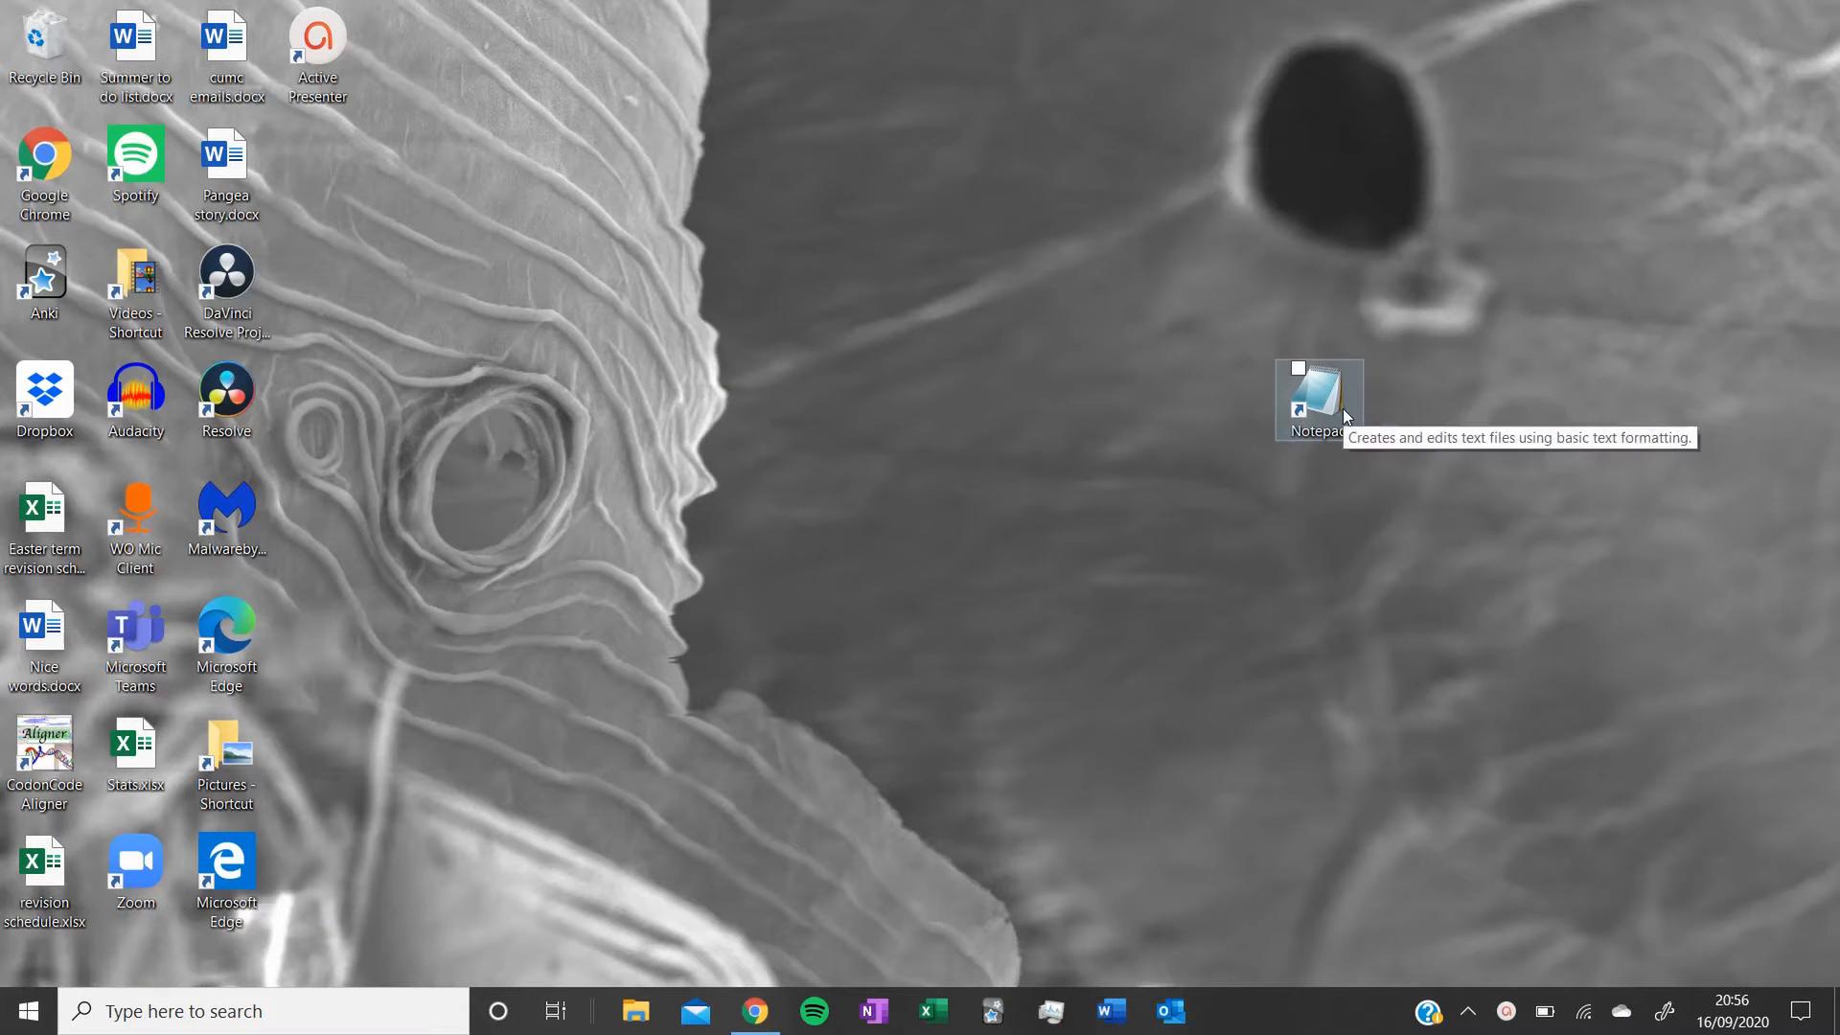
- Launch Notepad from its desktop shortcut using Run as administrator
left_click(1317, 399)
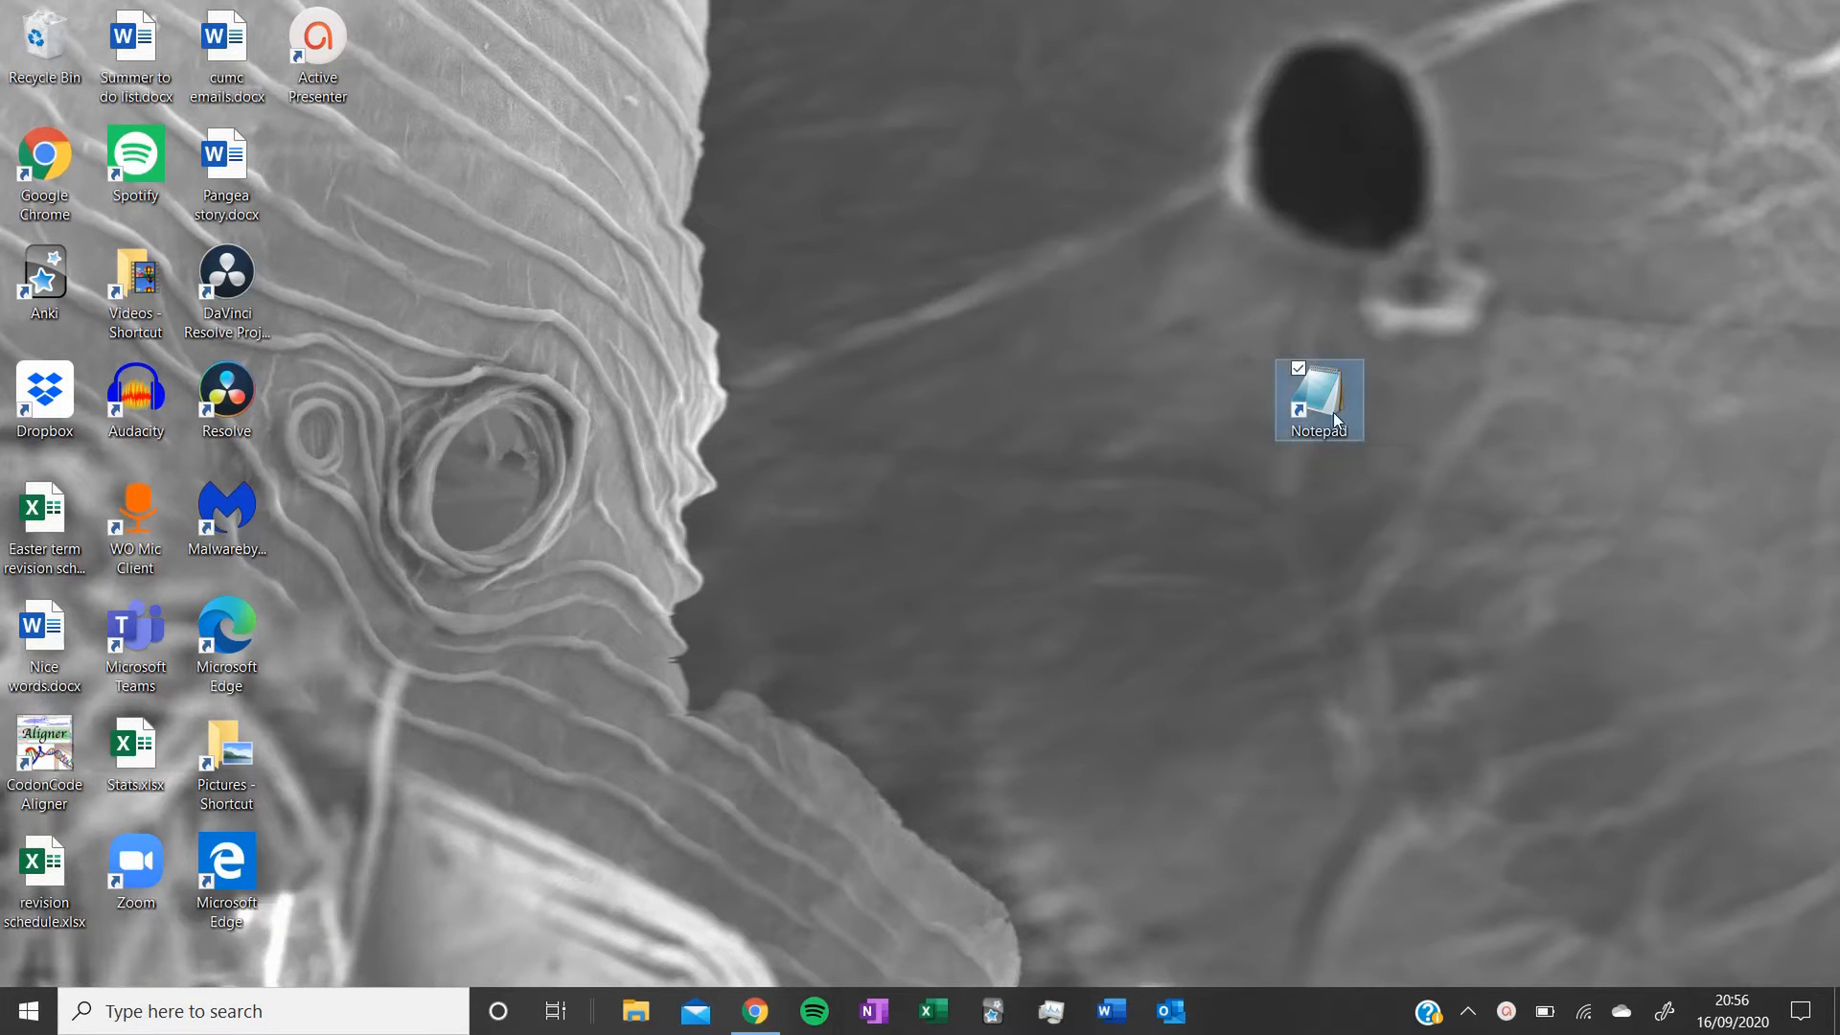
right_click(1319, 399)
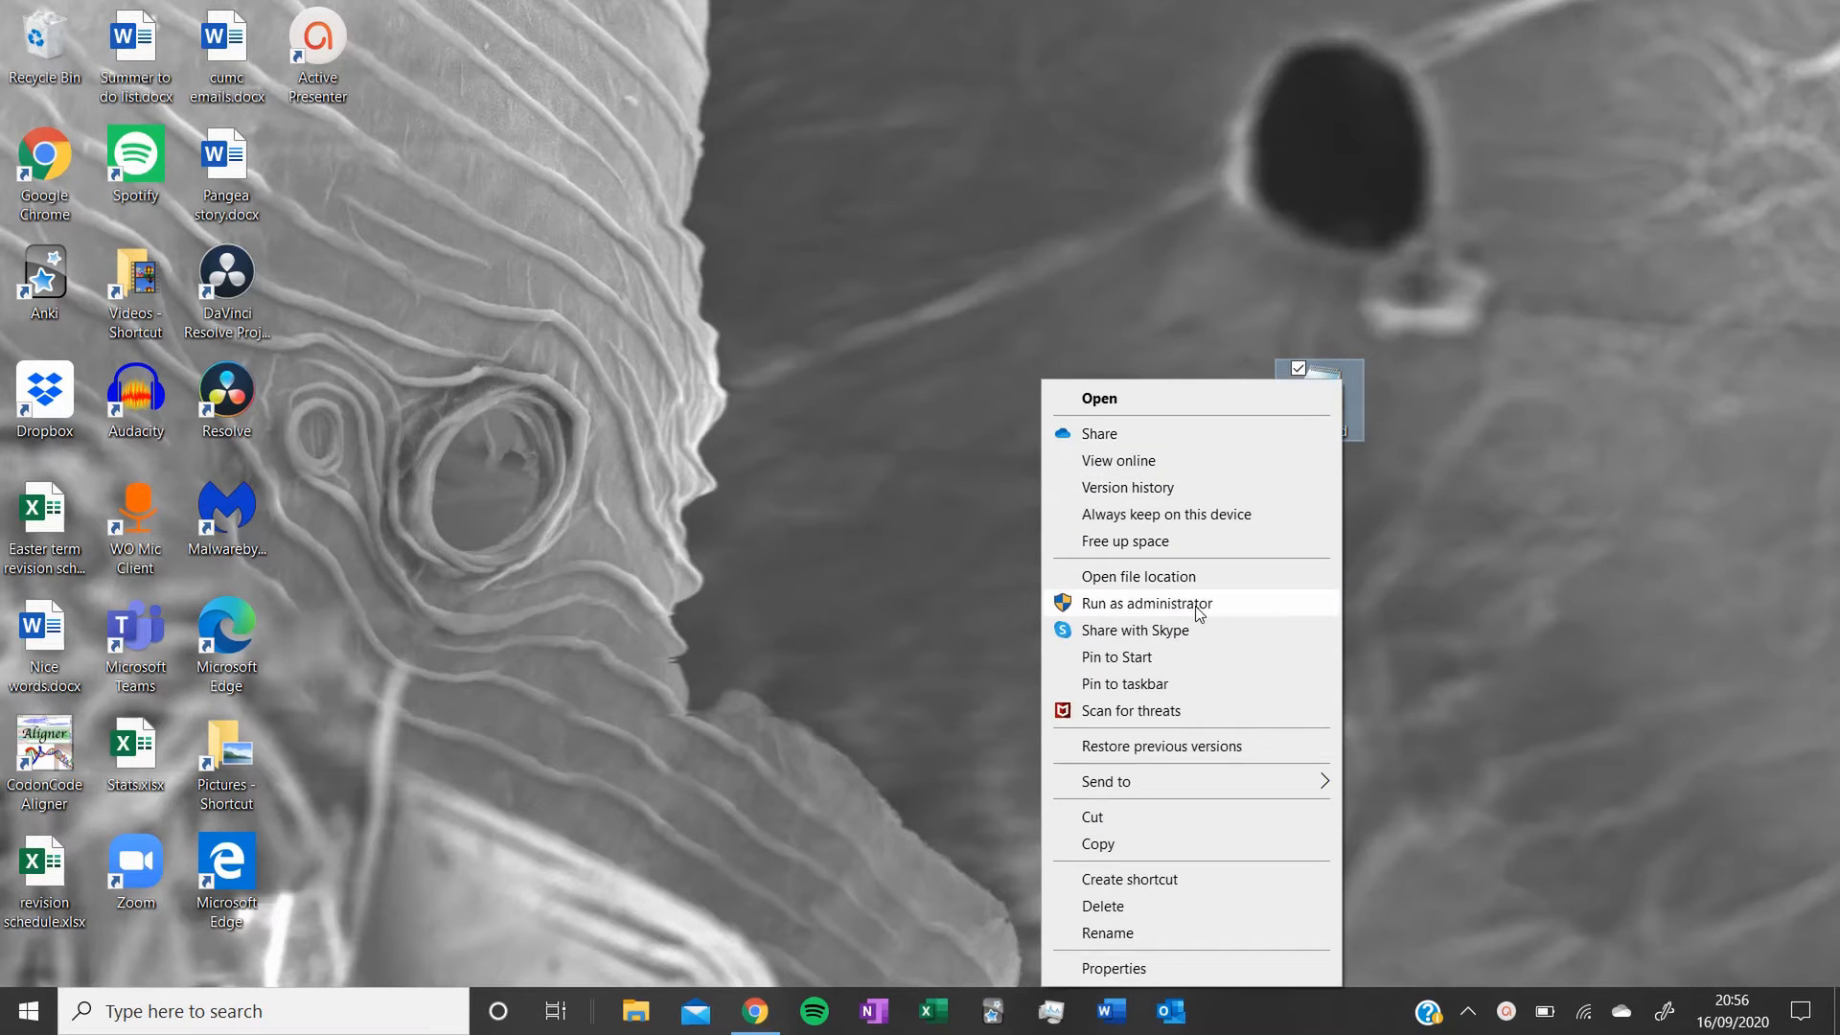
left_click(370, 9)
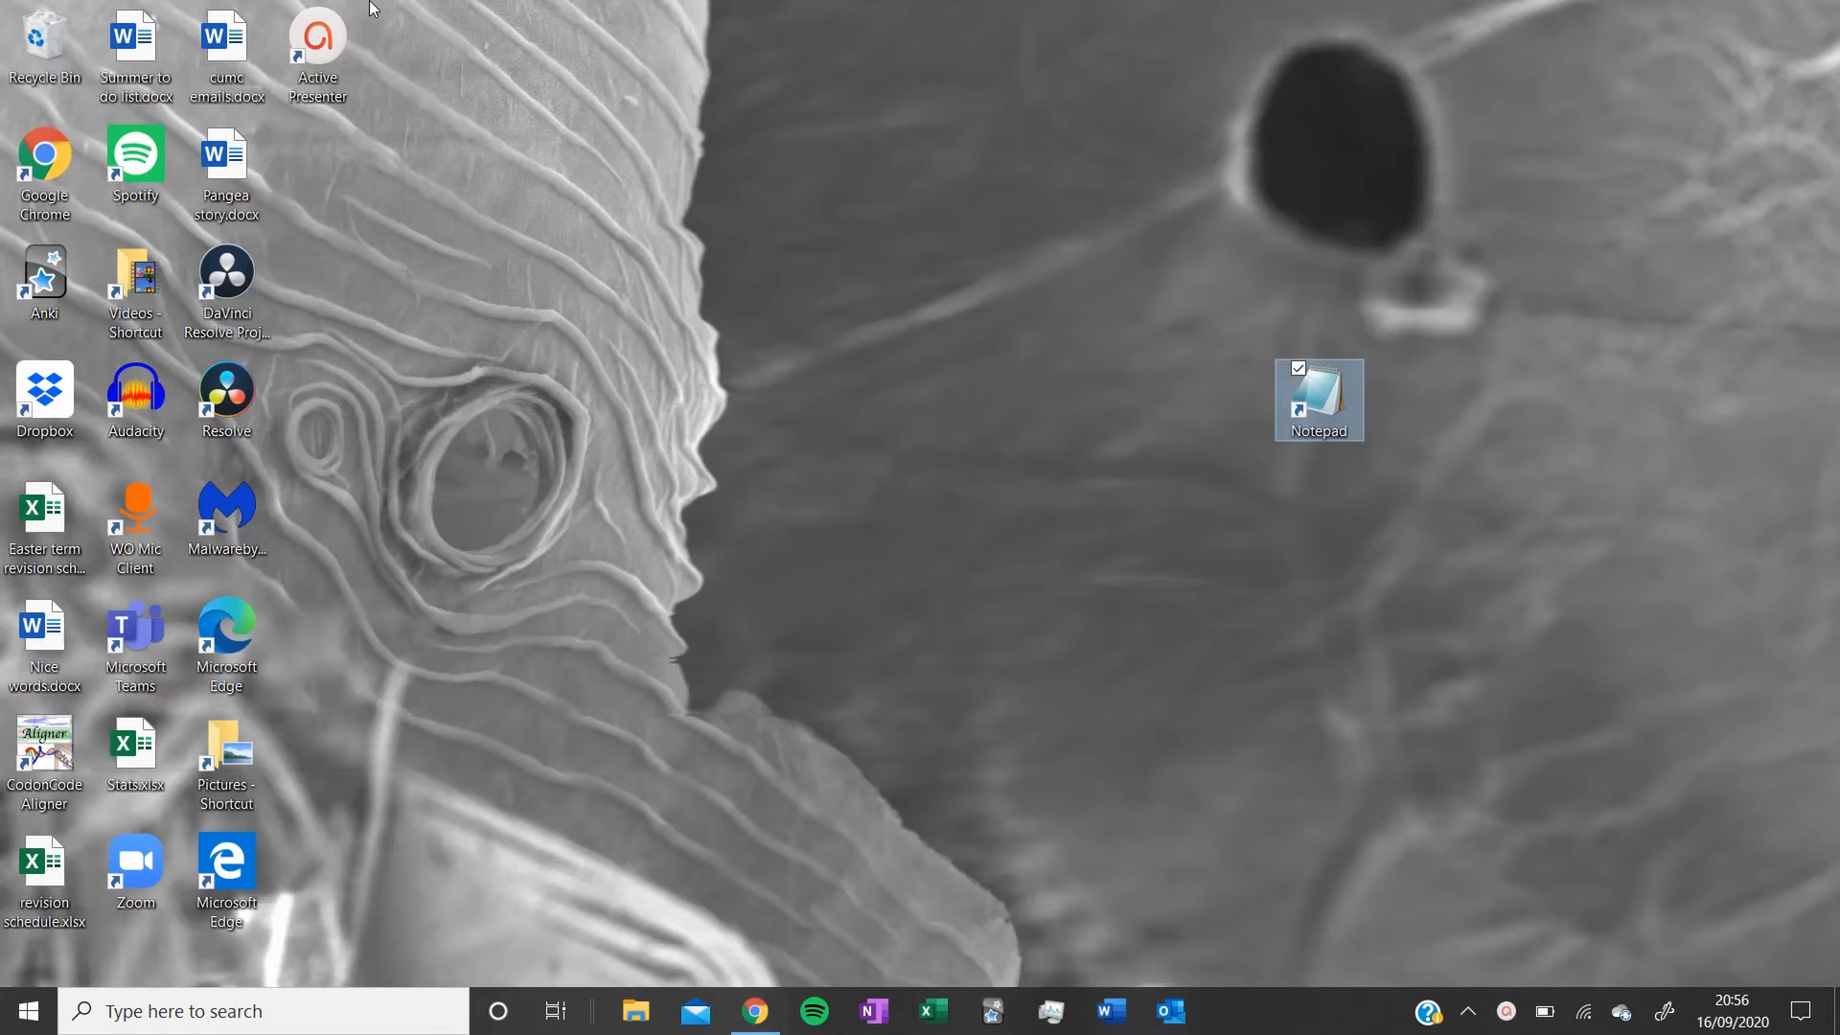
- Start Notepad so a blank untitled document window appears
double_click(1319, 399)
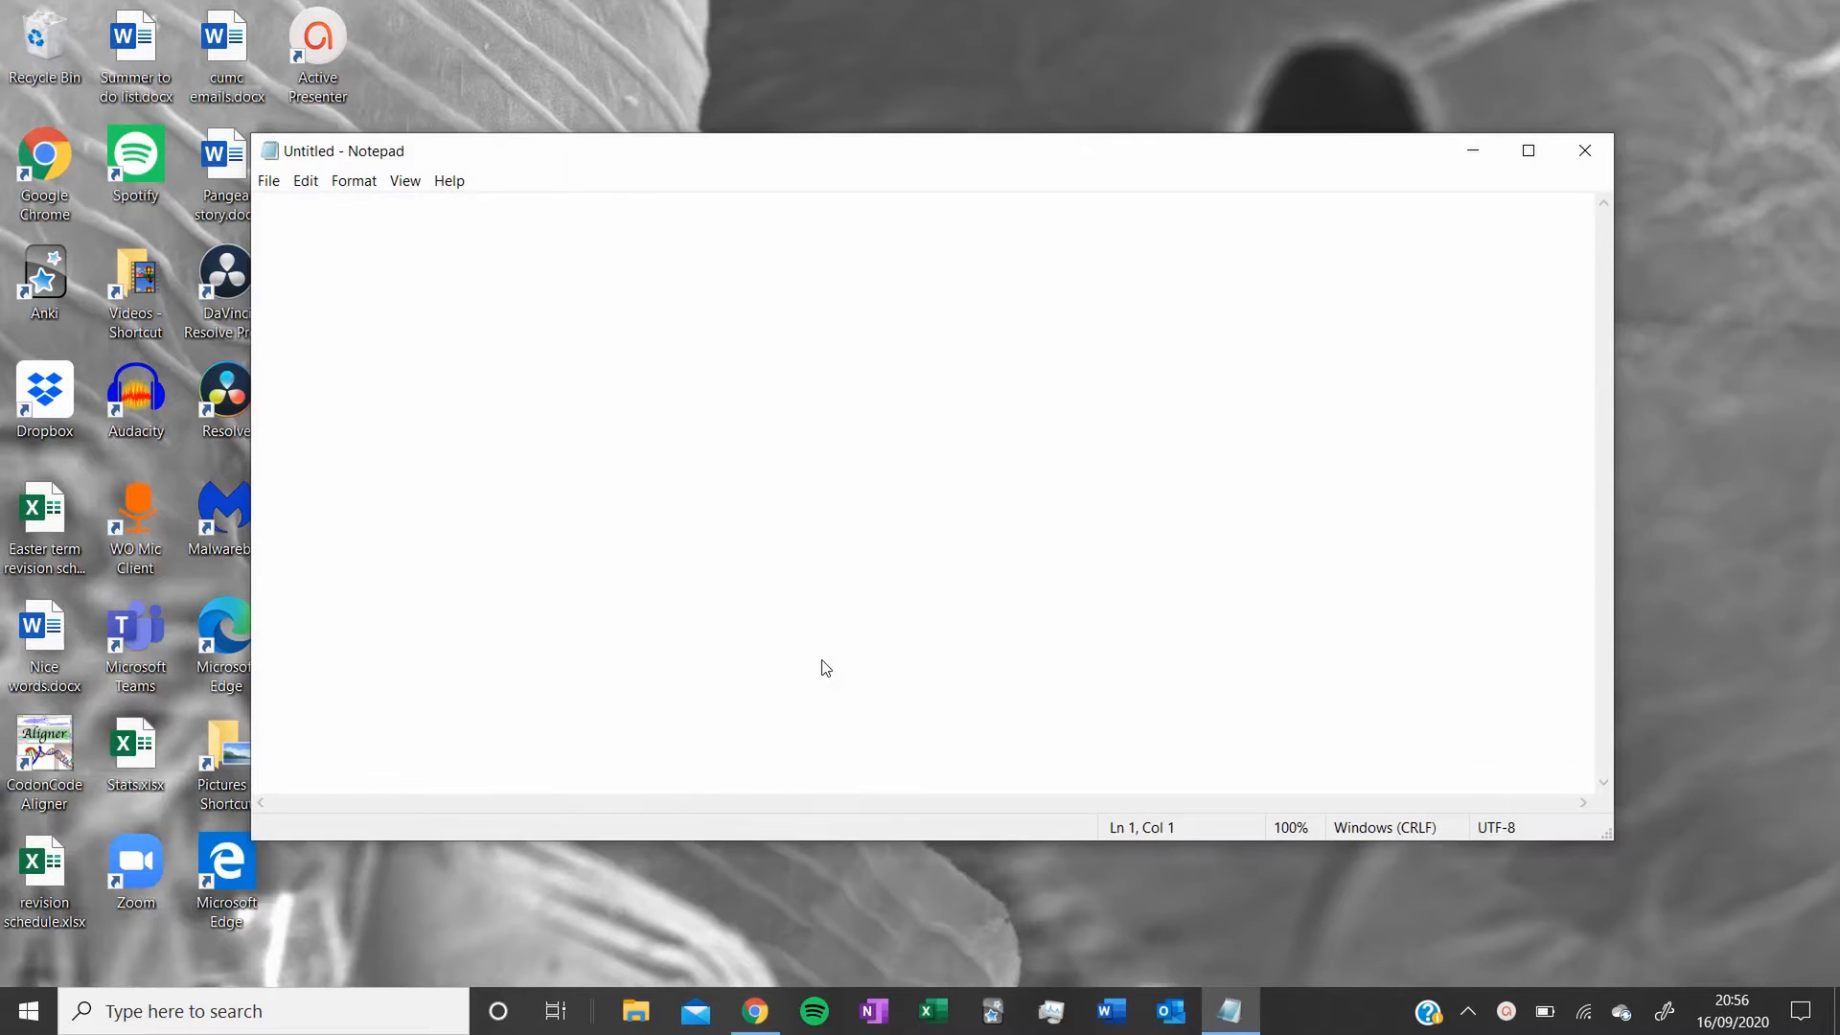
mouse_move(525, 409)
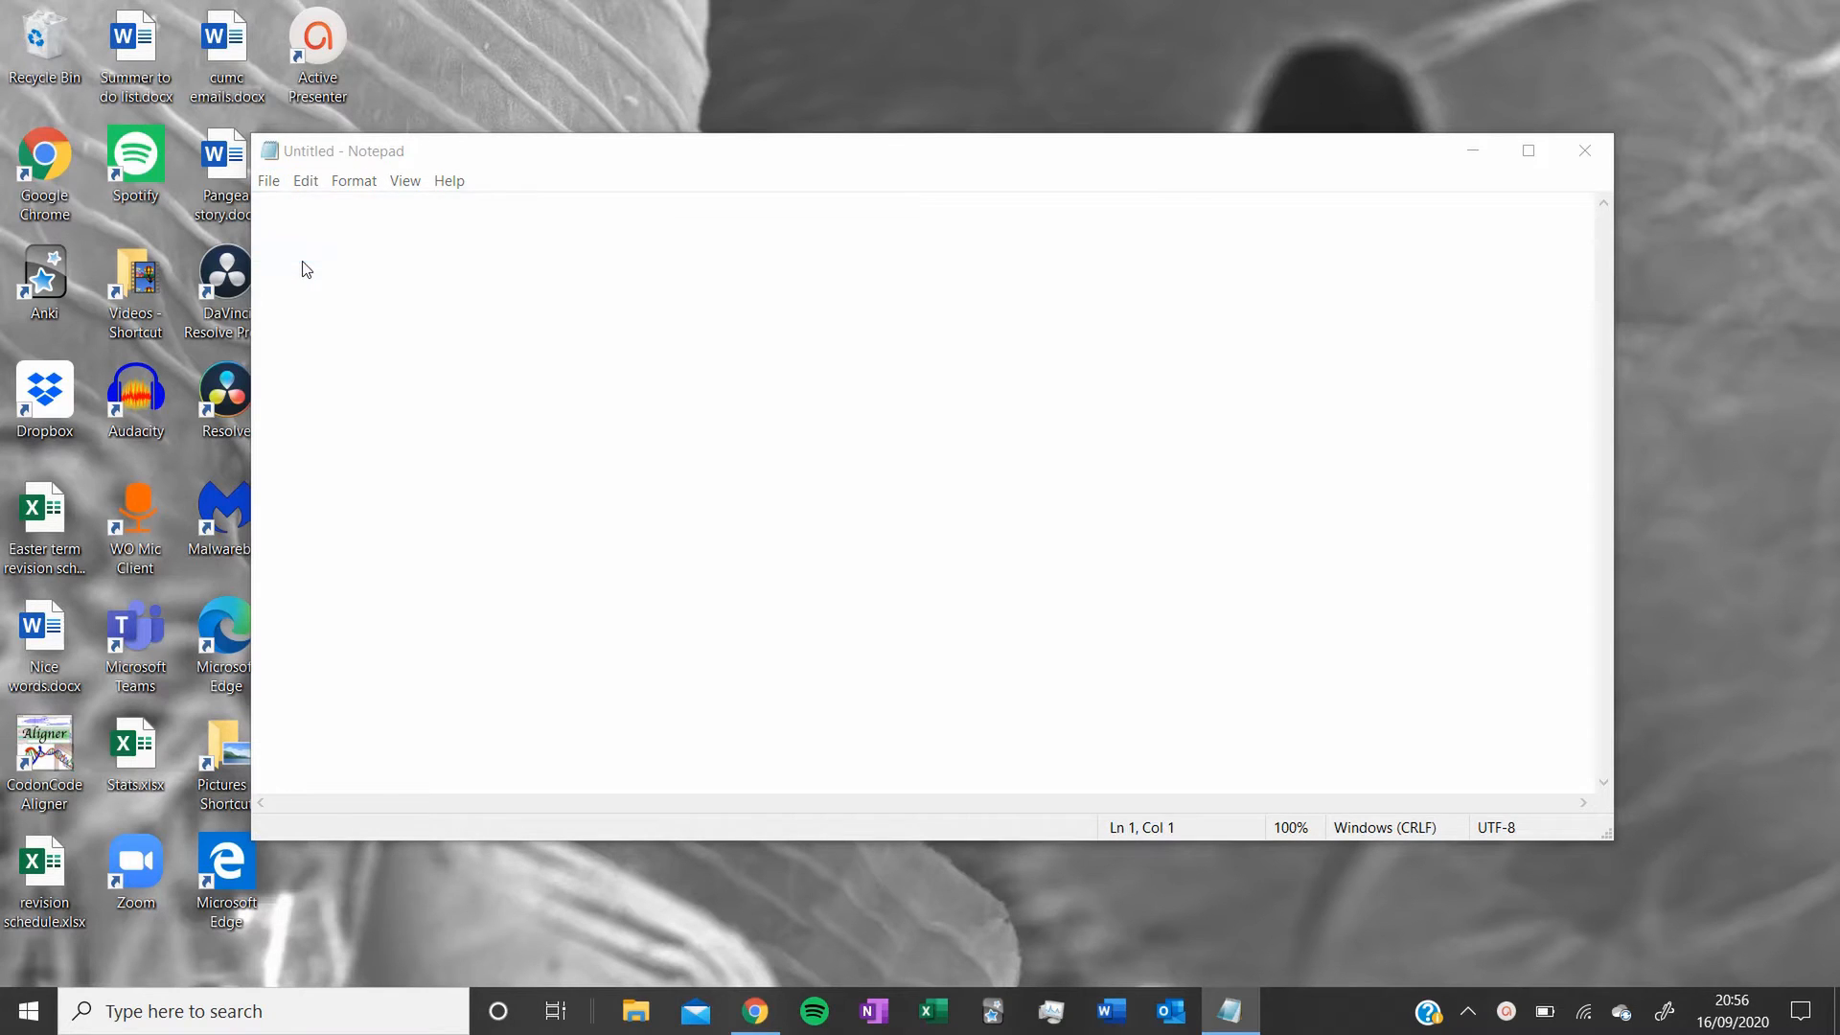
- Open the hosts file from C:\Windows\System32\drivers\etc, showing All Files (*.*)
left_click(268, 181)
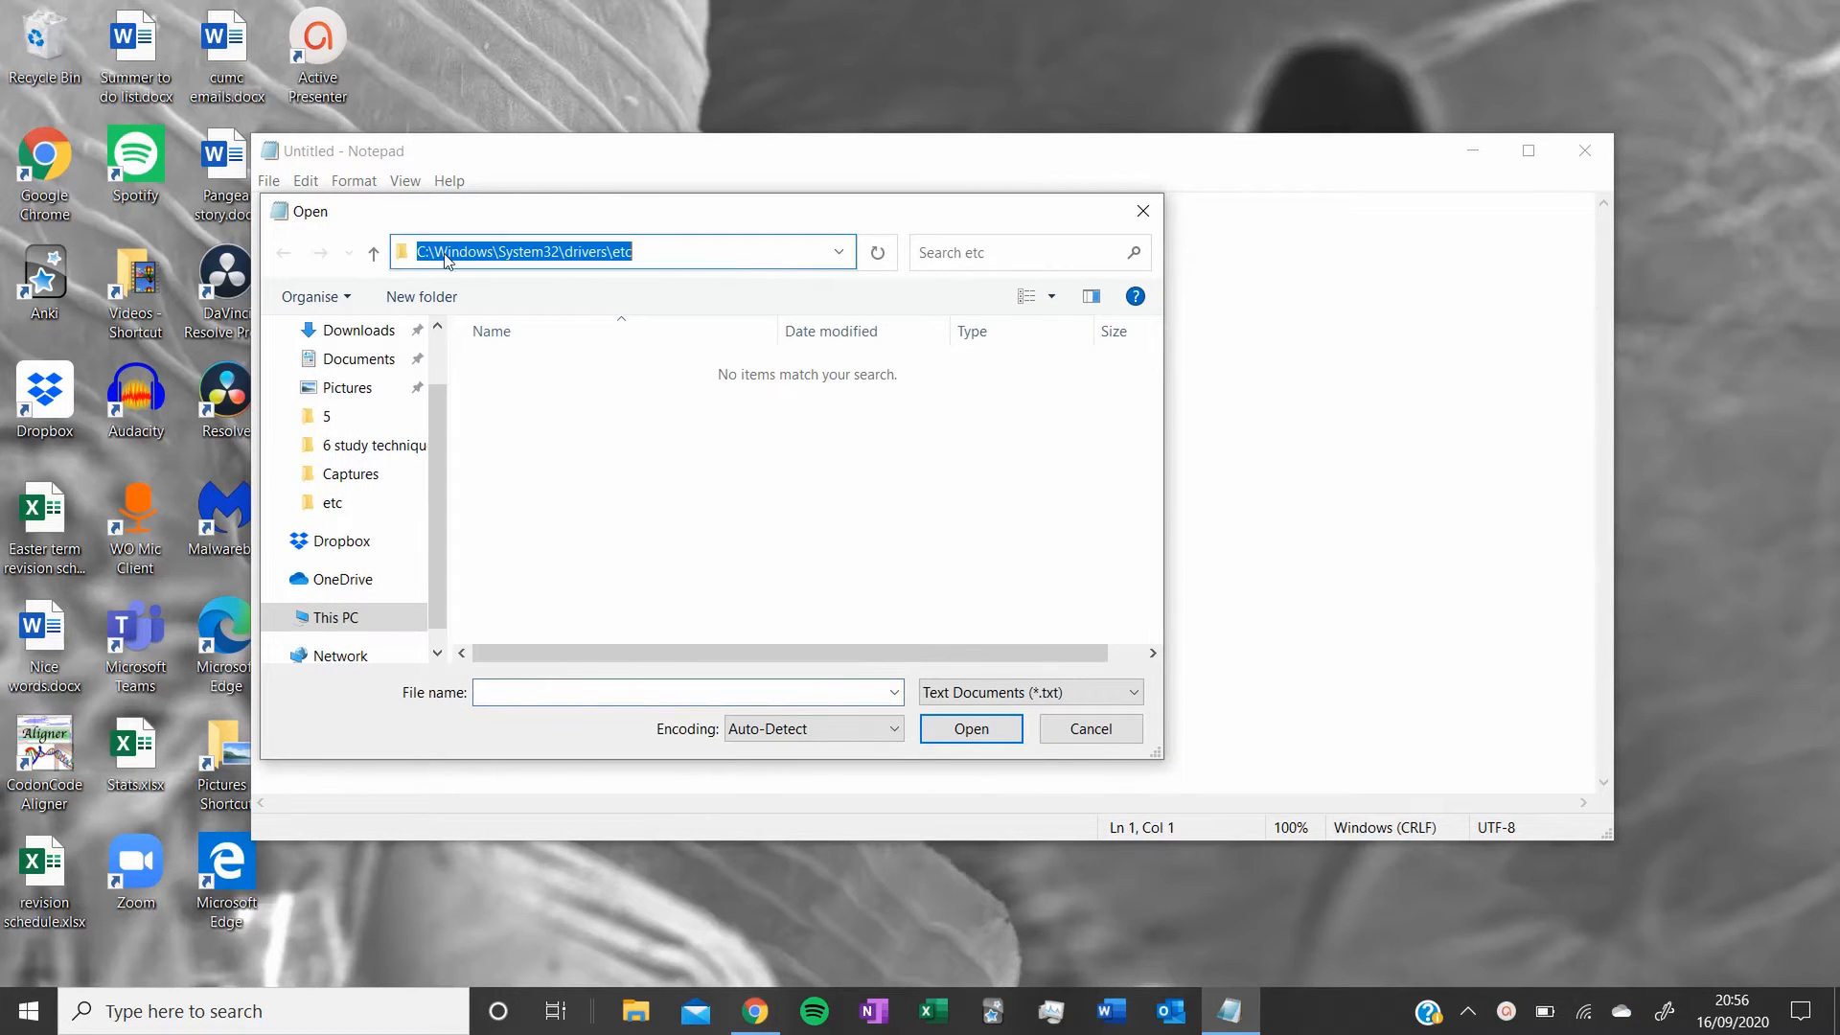
mouse_move(596, 274)
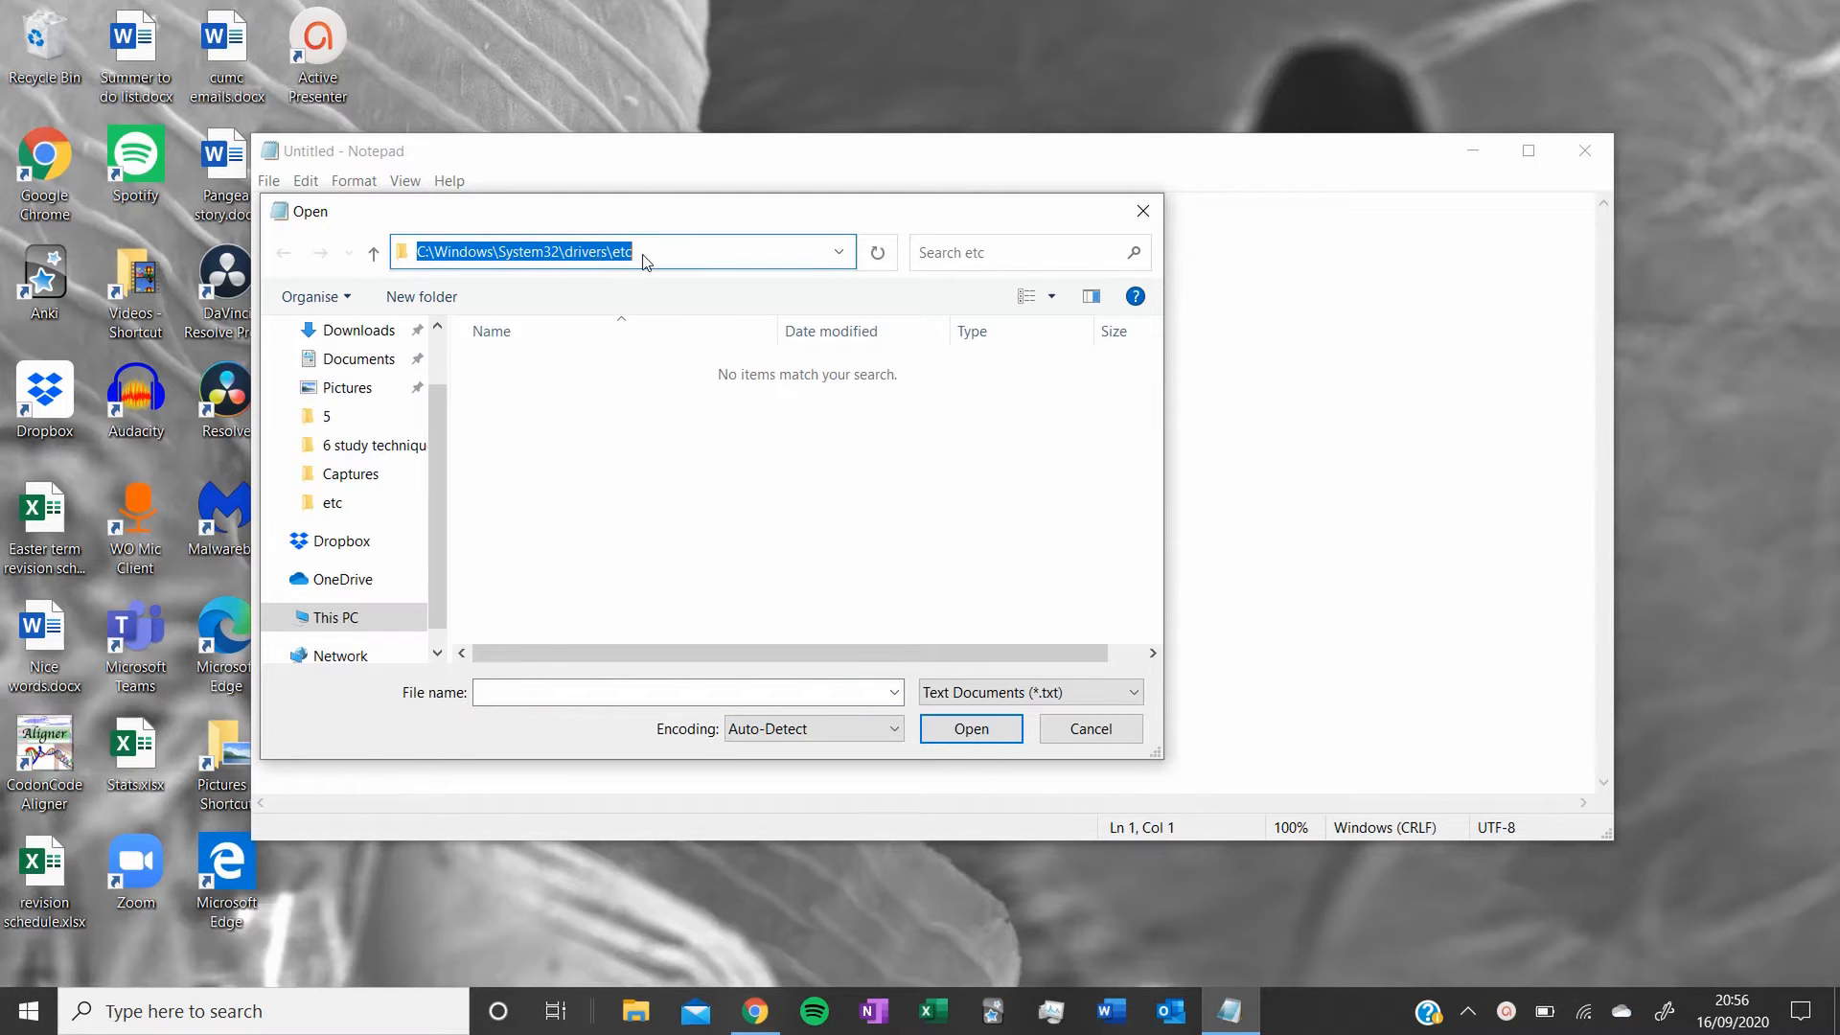
mouse_move(661, 269)
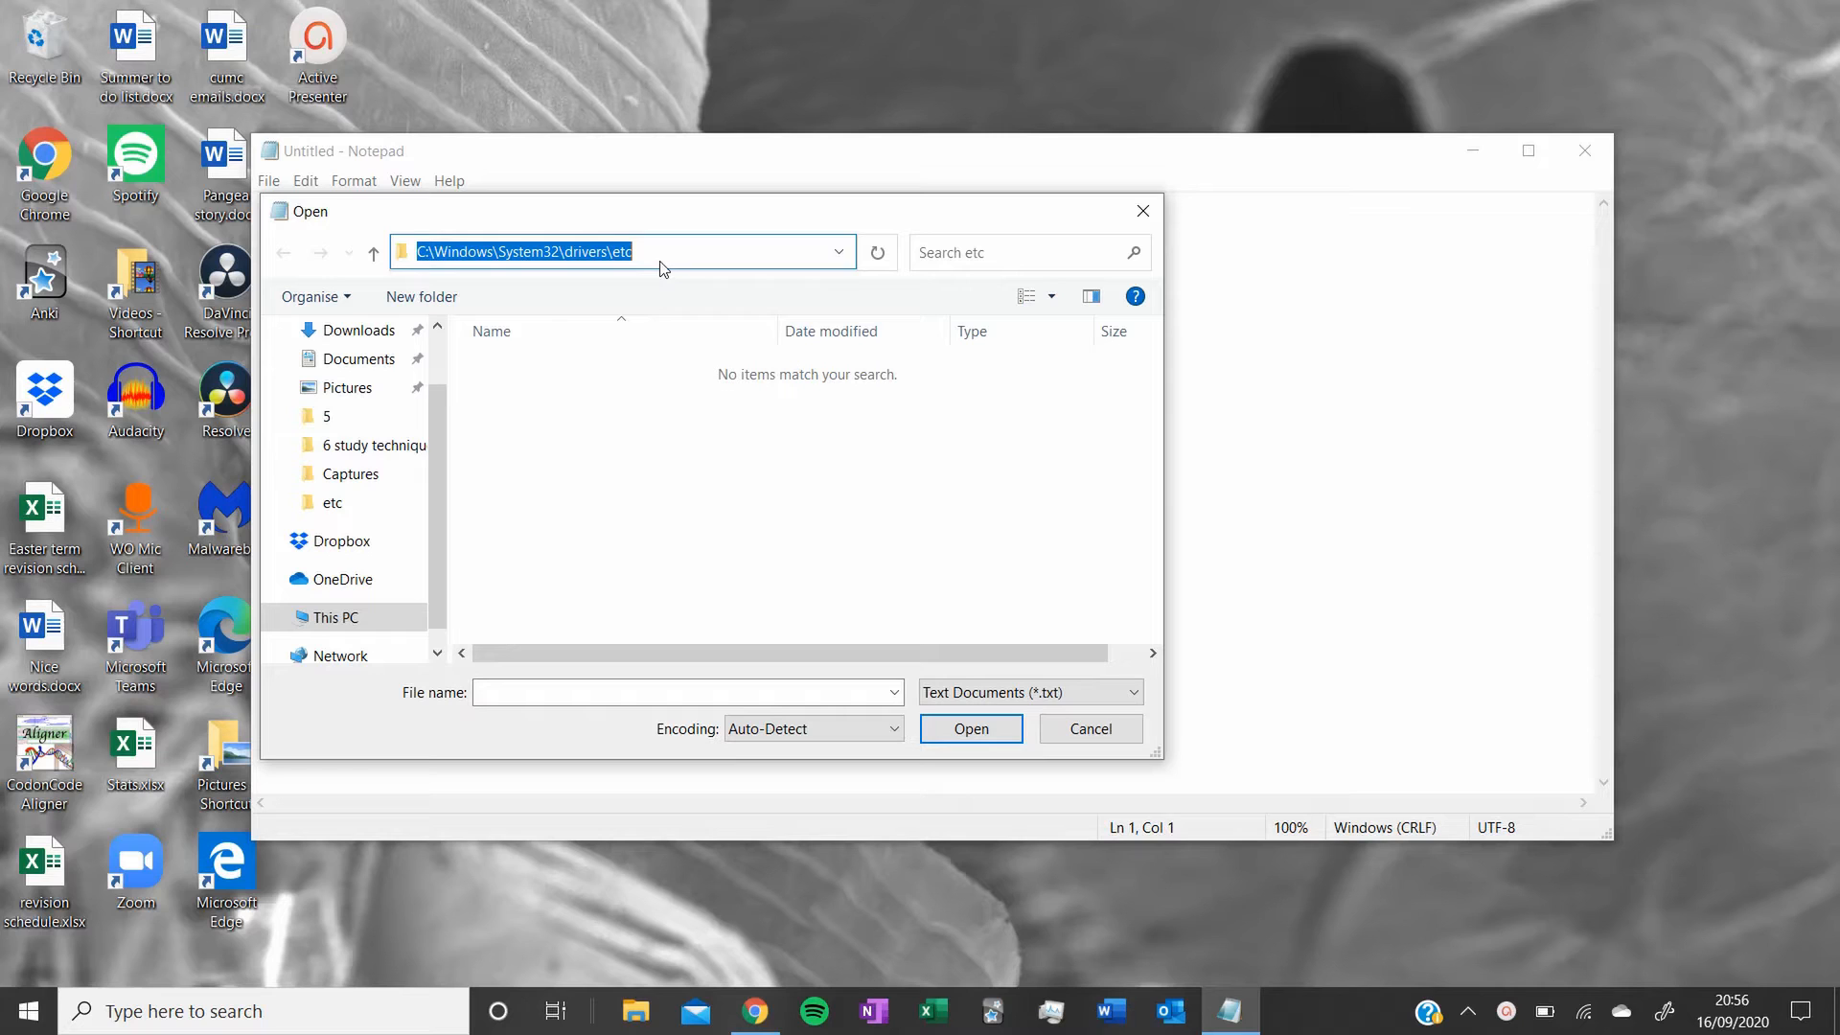
left_click(577, 436)
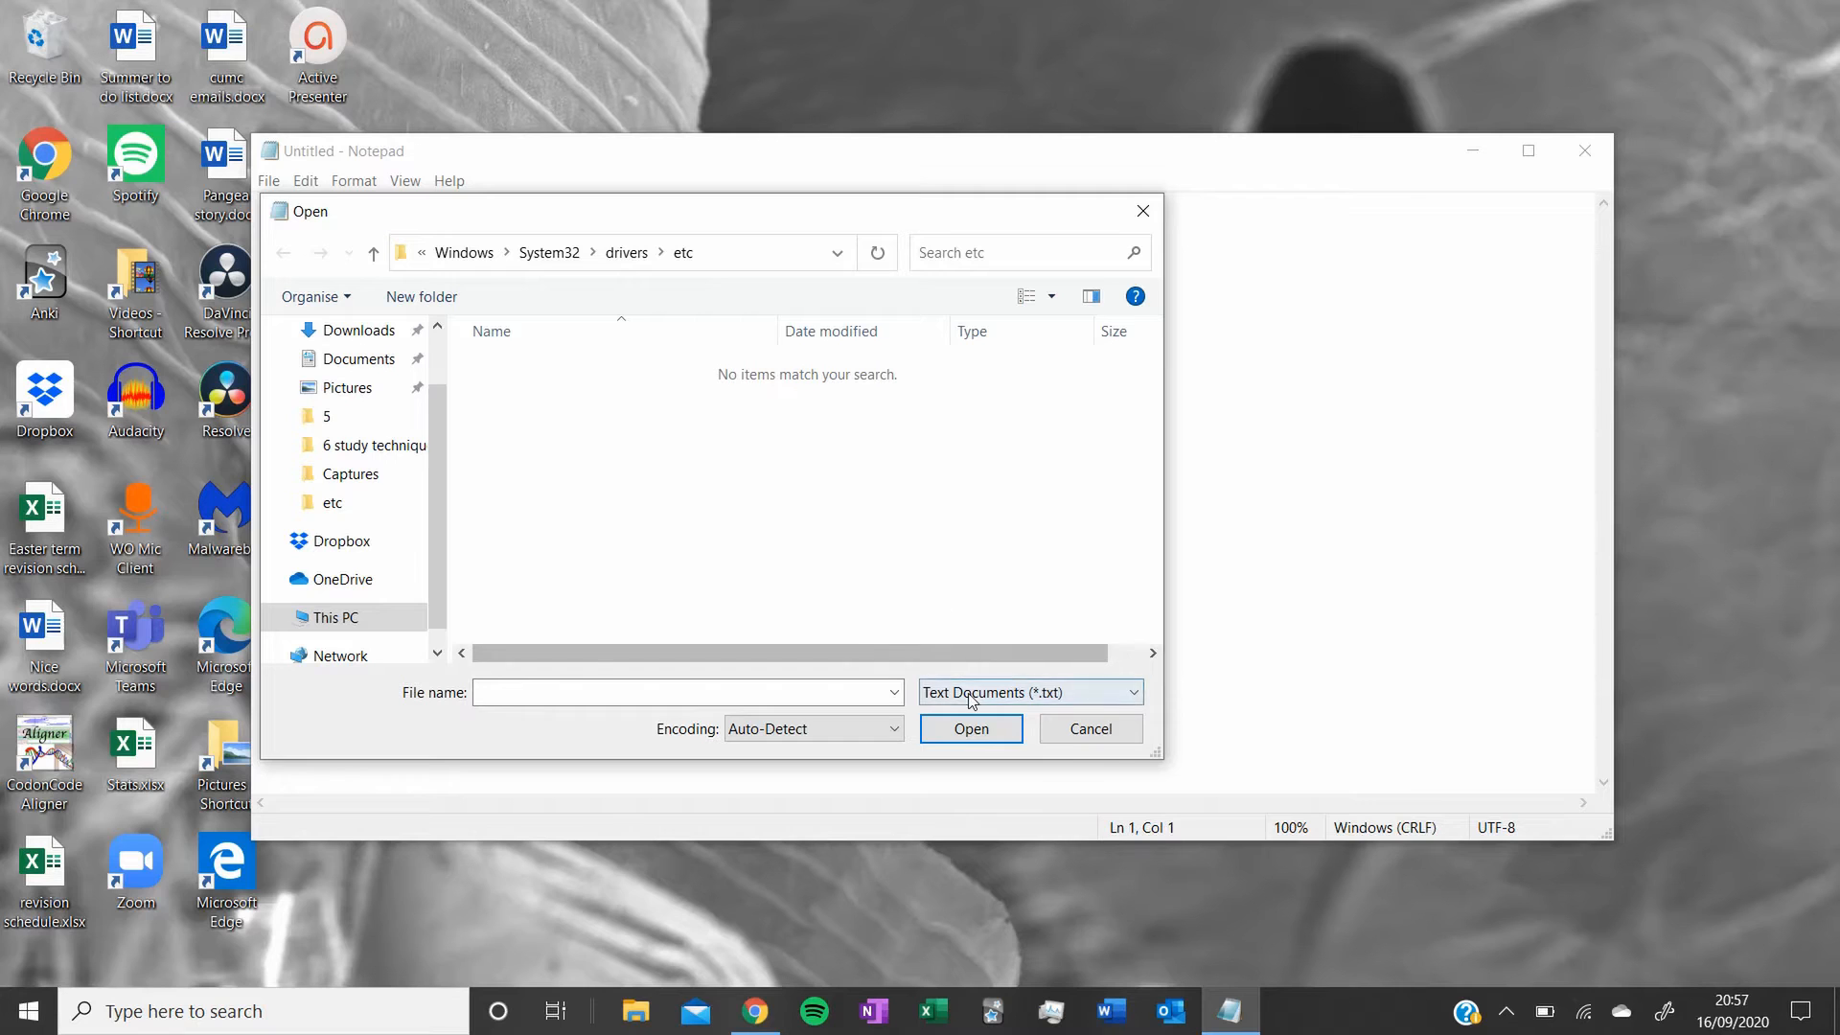
left_click(1030, 692)
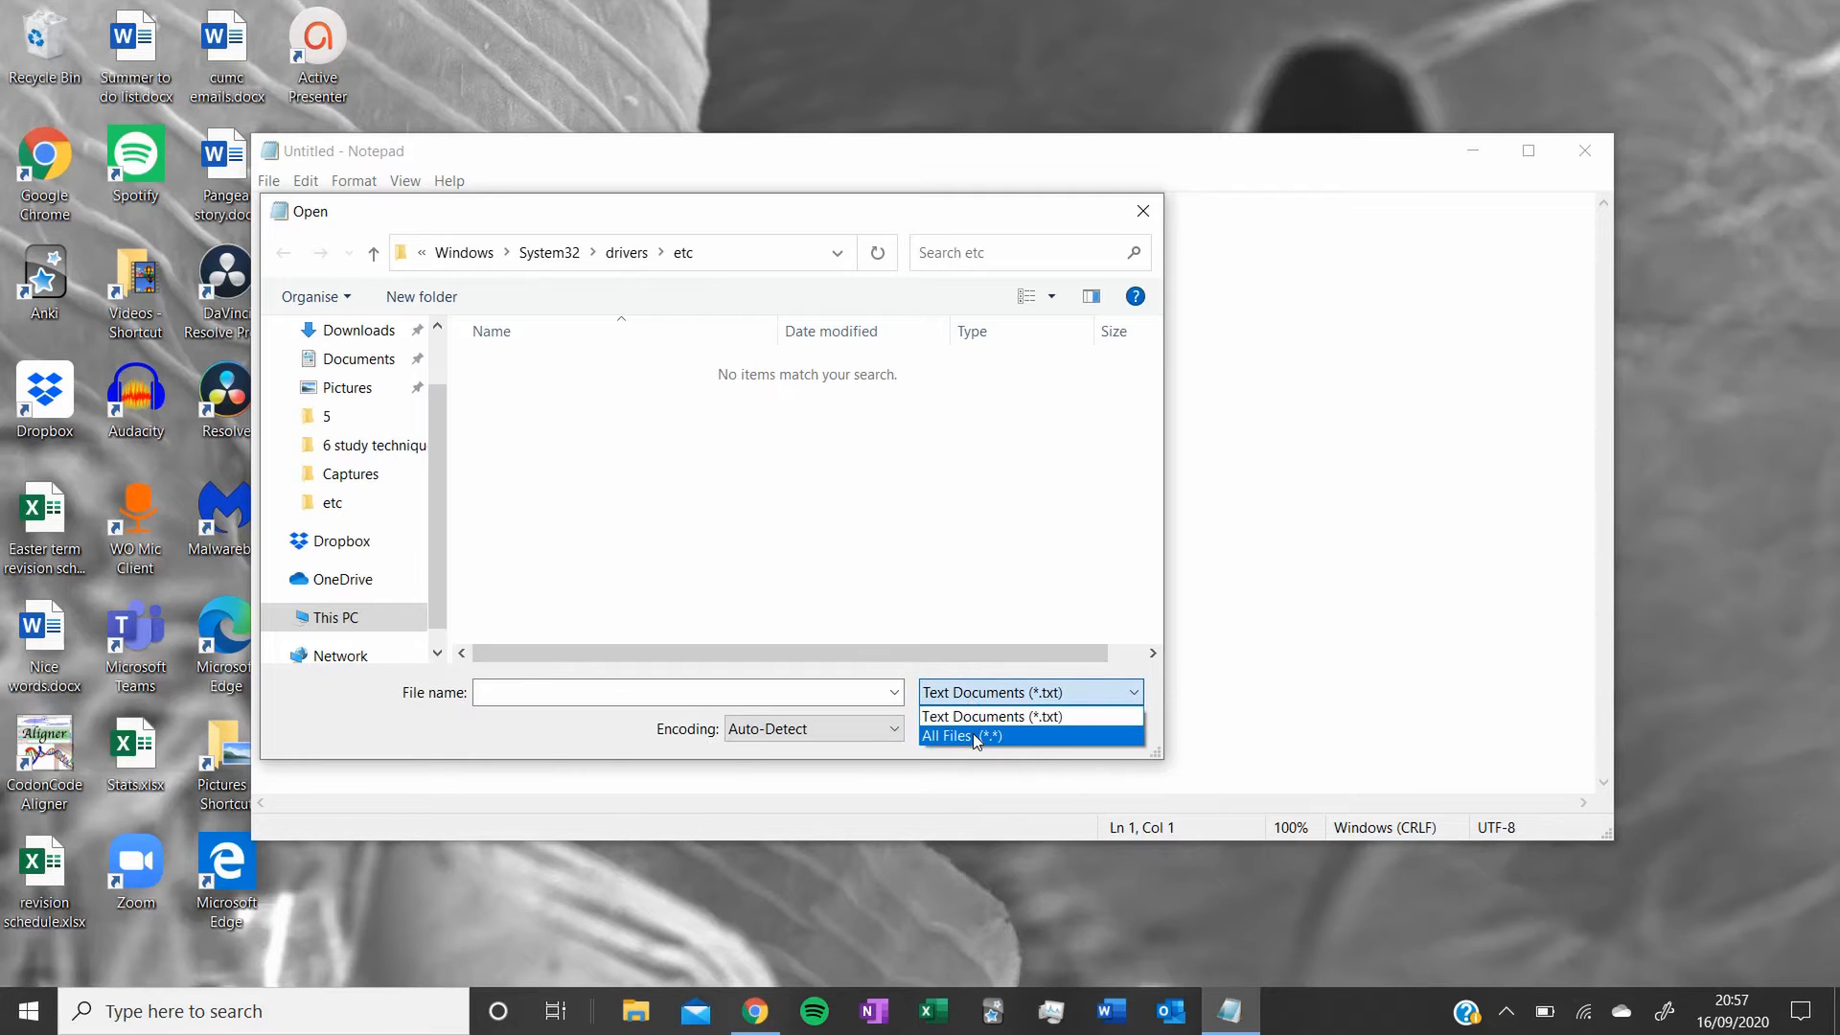
left_click(961, 737)
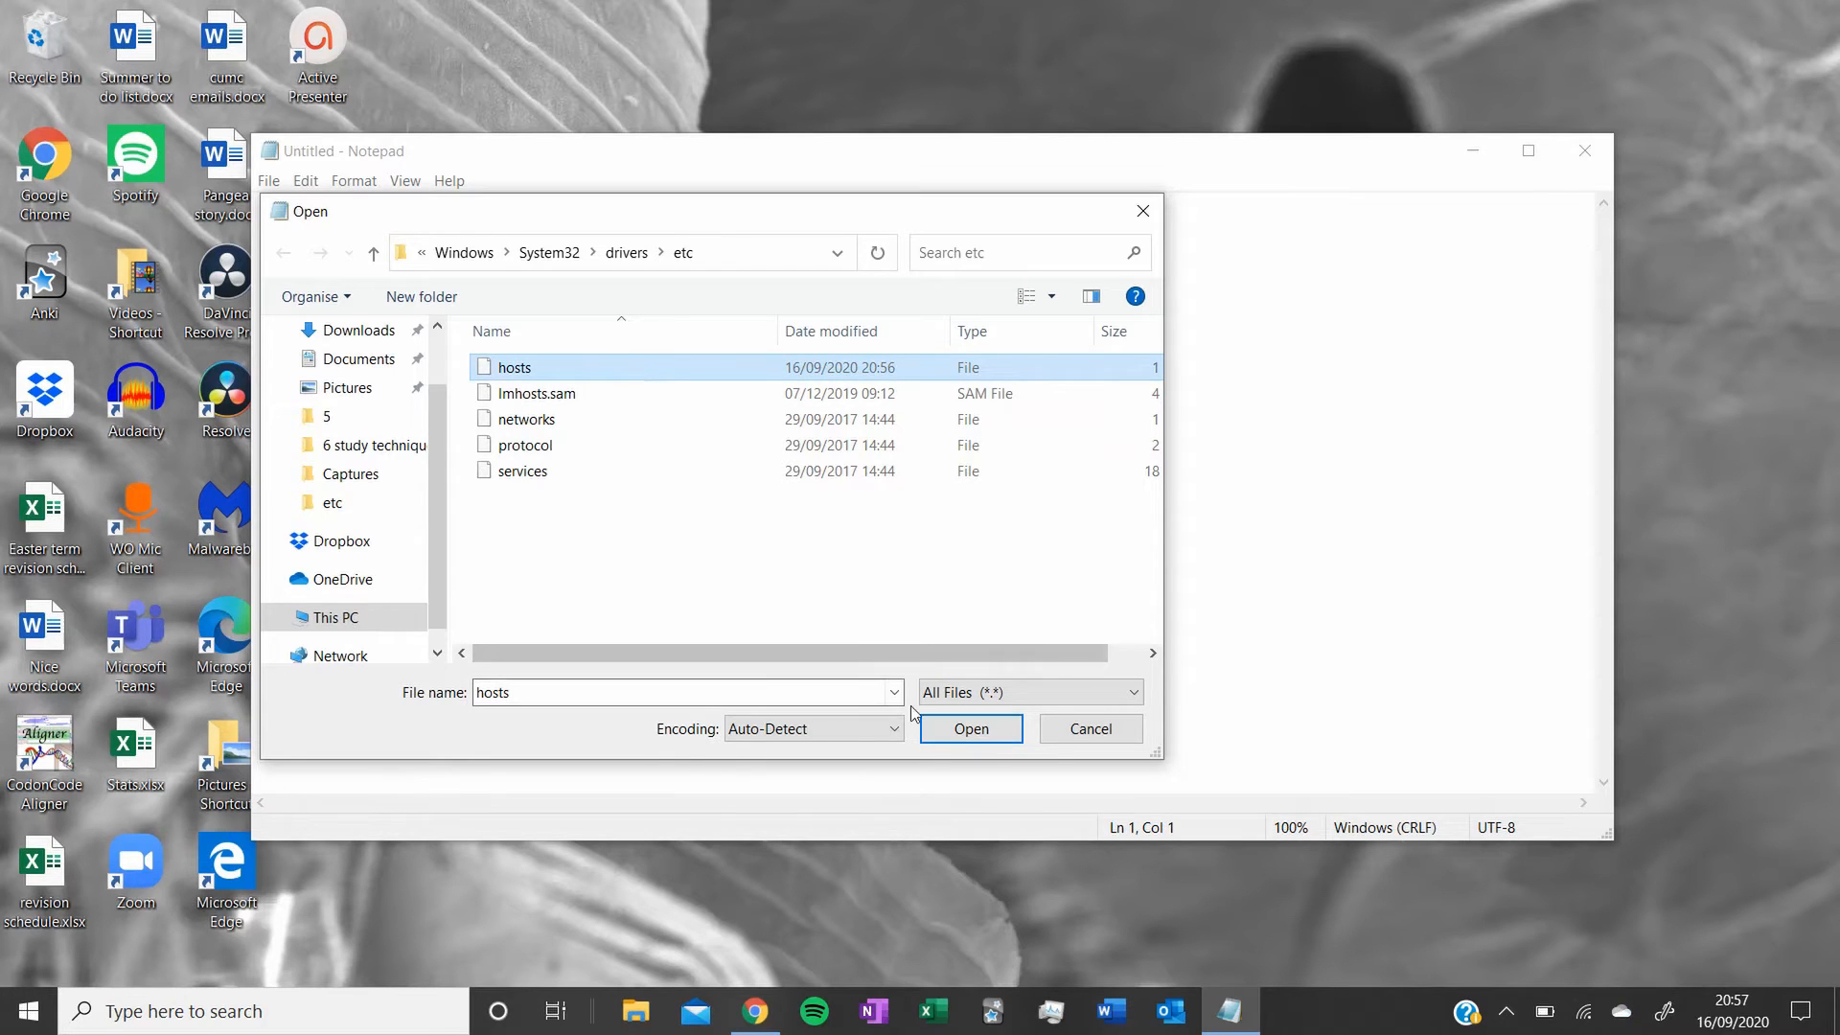
left_click(970, 728)
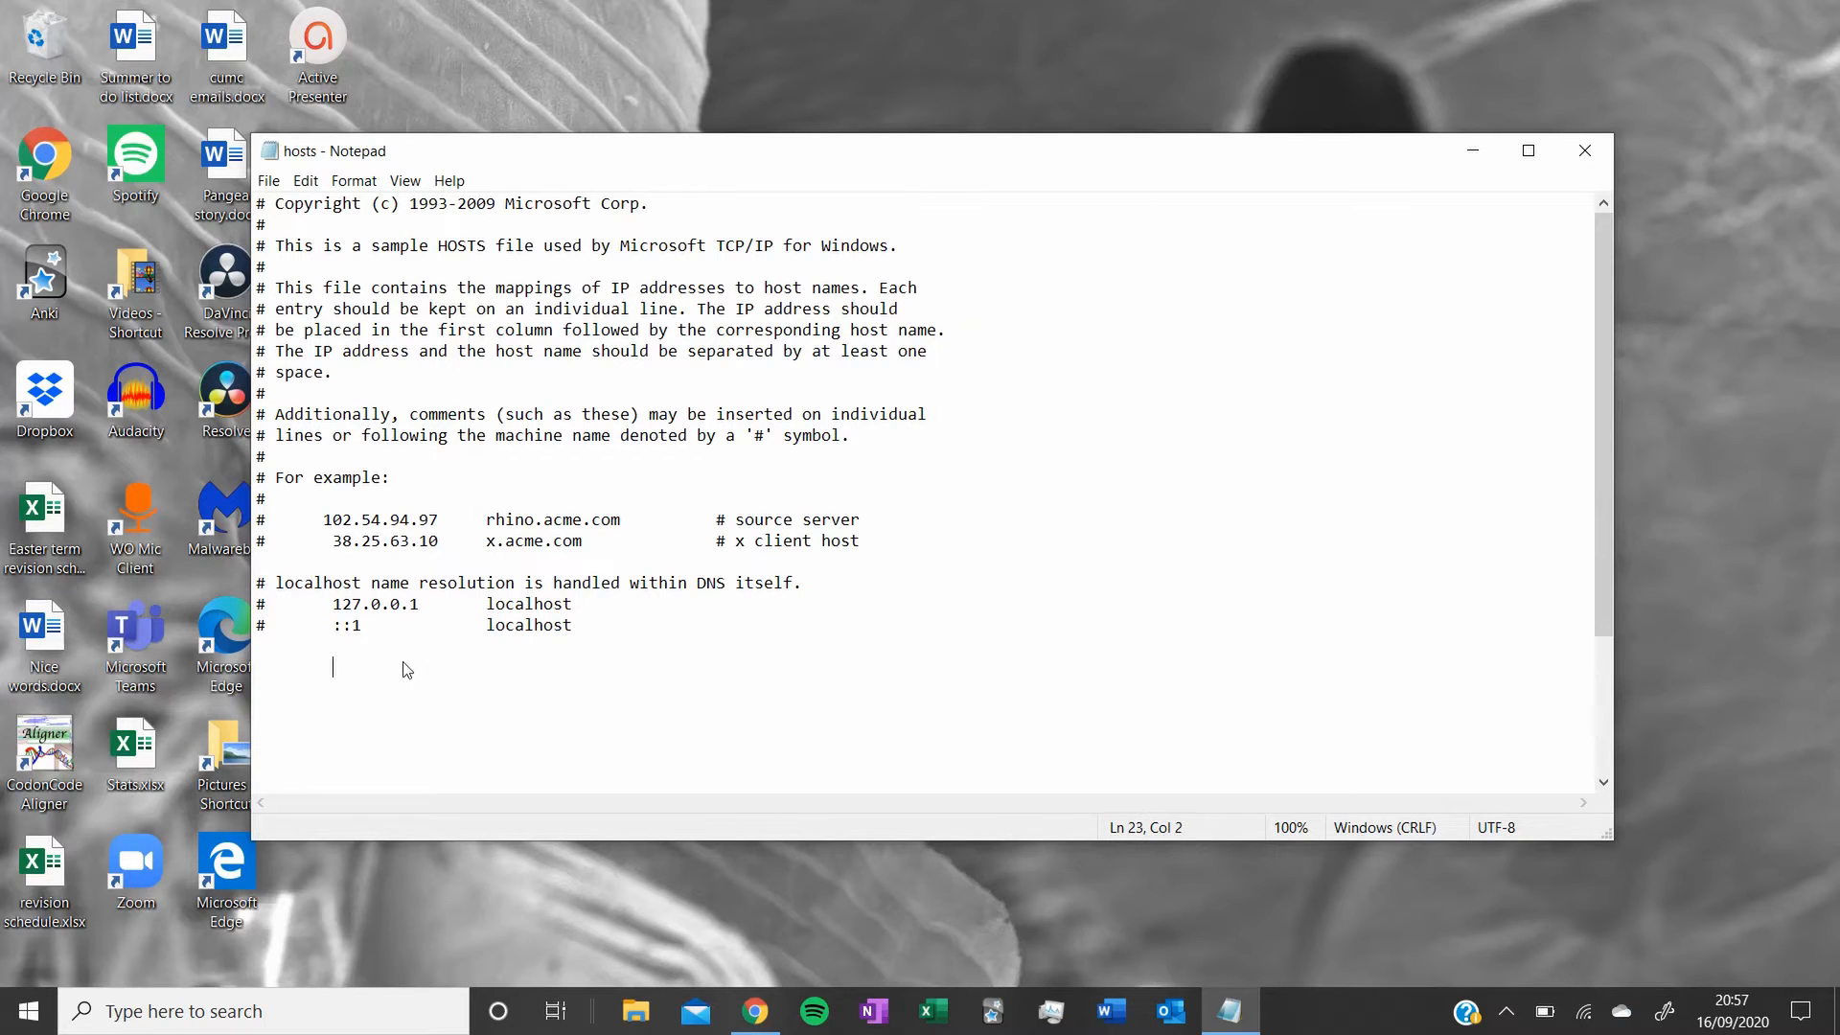
mouse_move(320, 683)
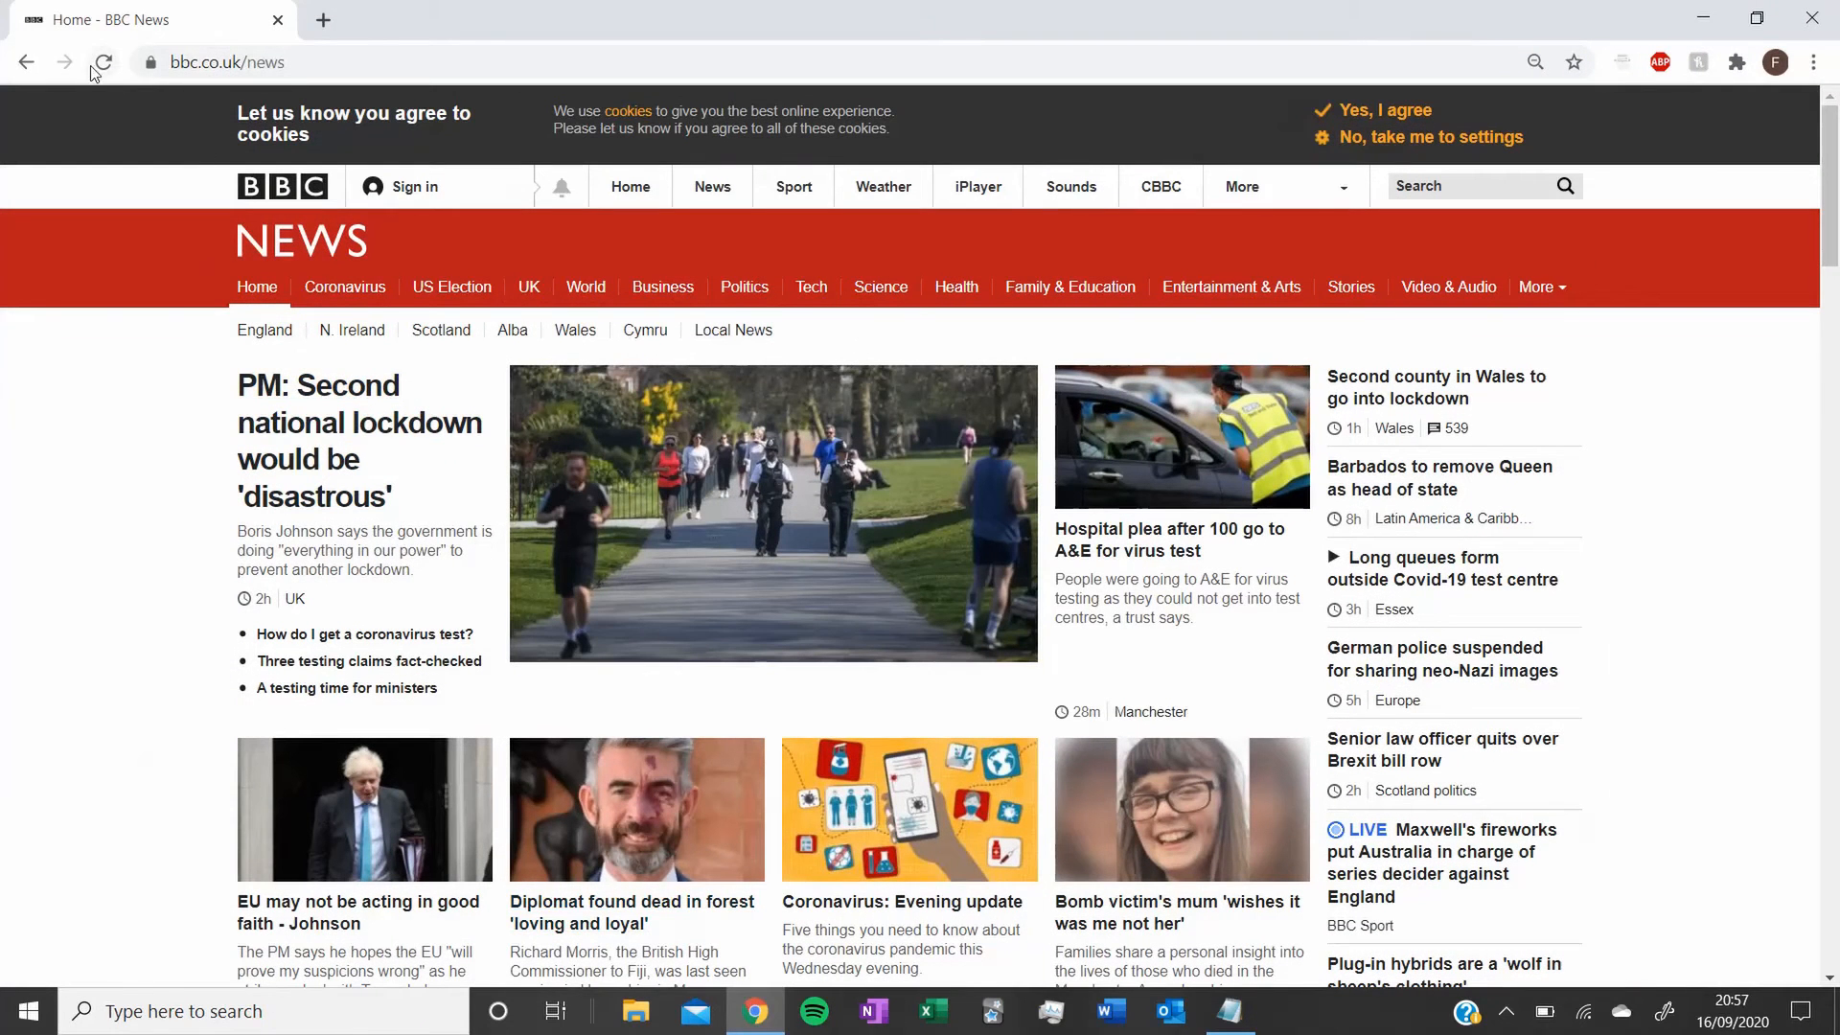
- Reload BBC News in Chrome to confirm it loads, then return to the hosts file in Notepad
left_click(102, 61)
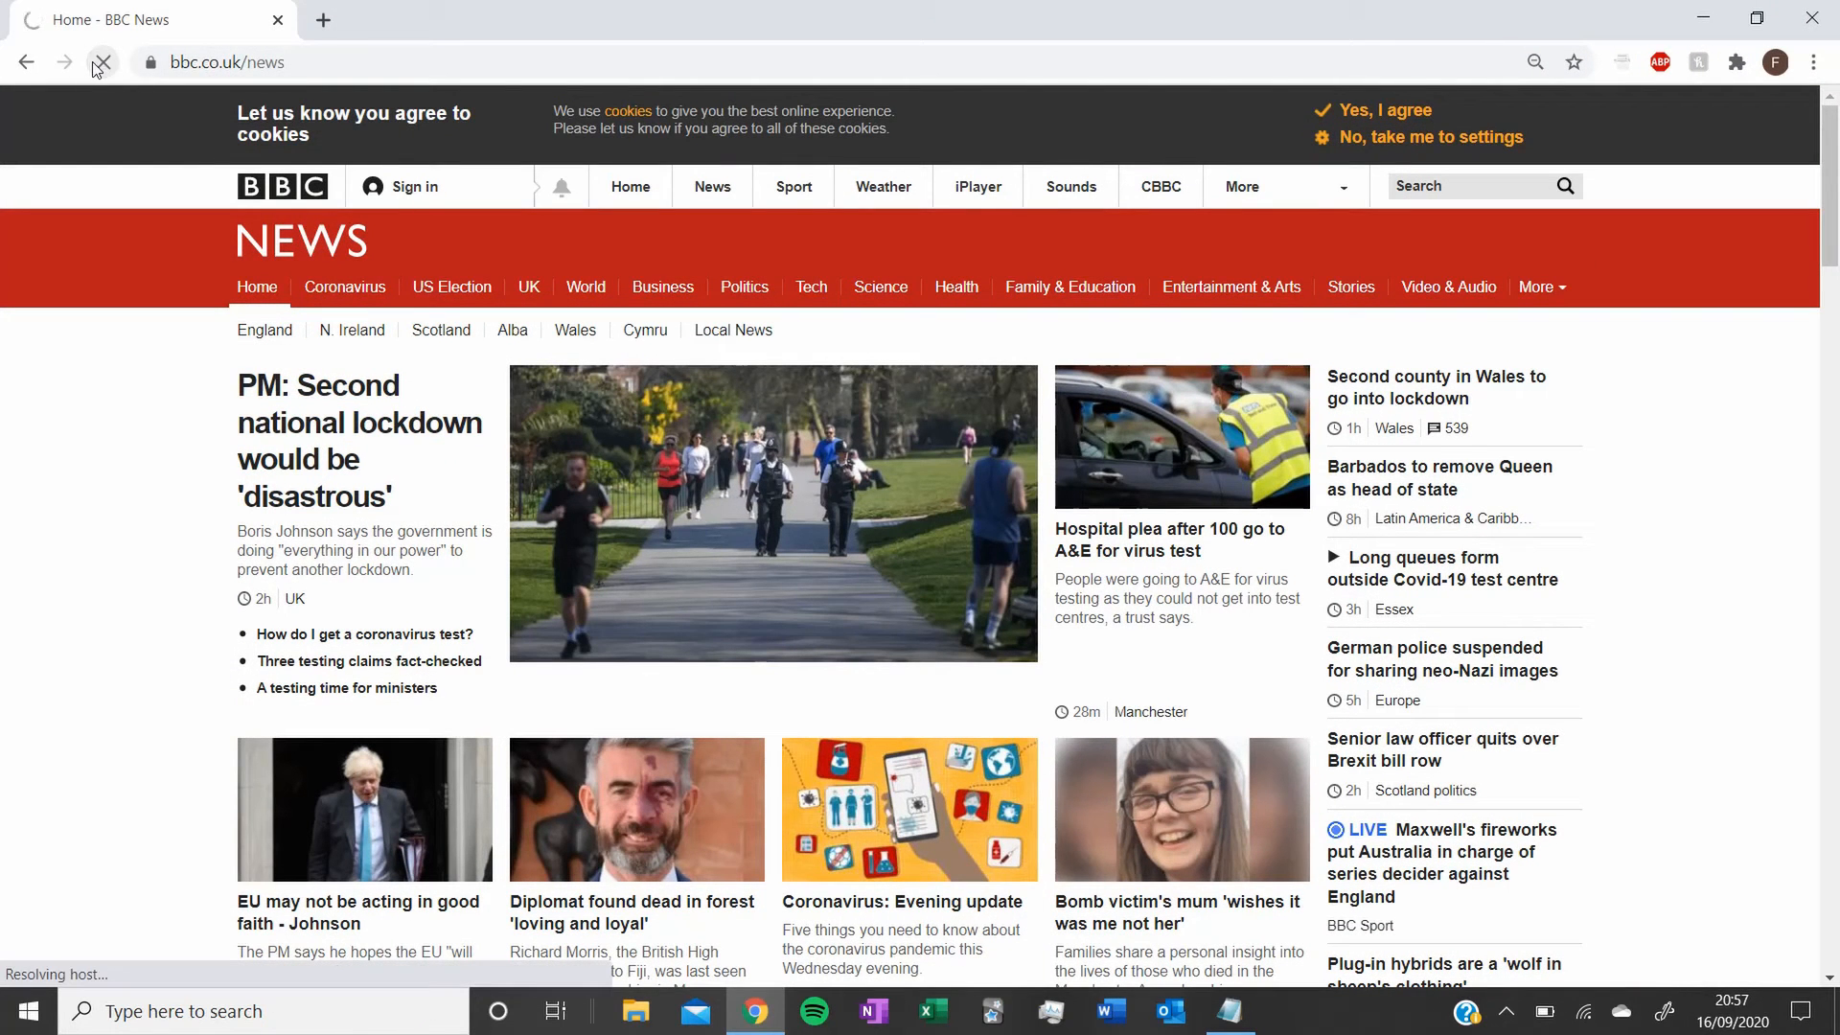
left_click(102, 61)
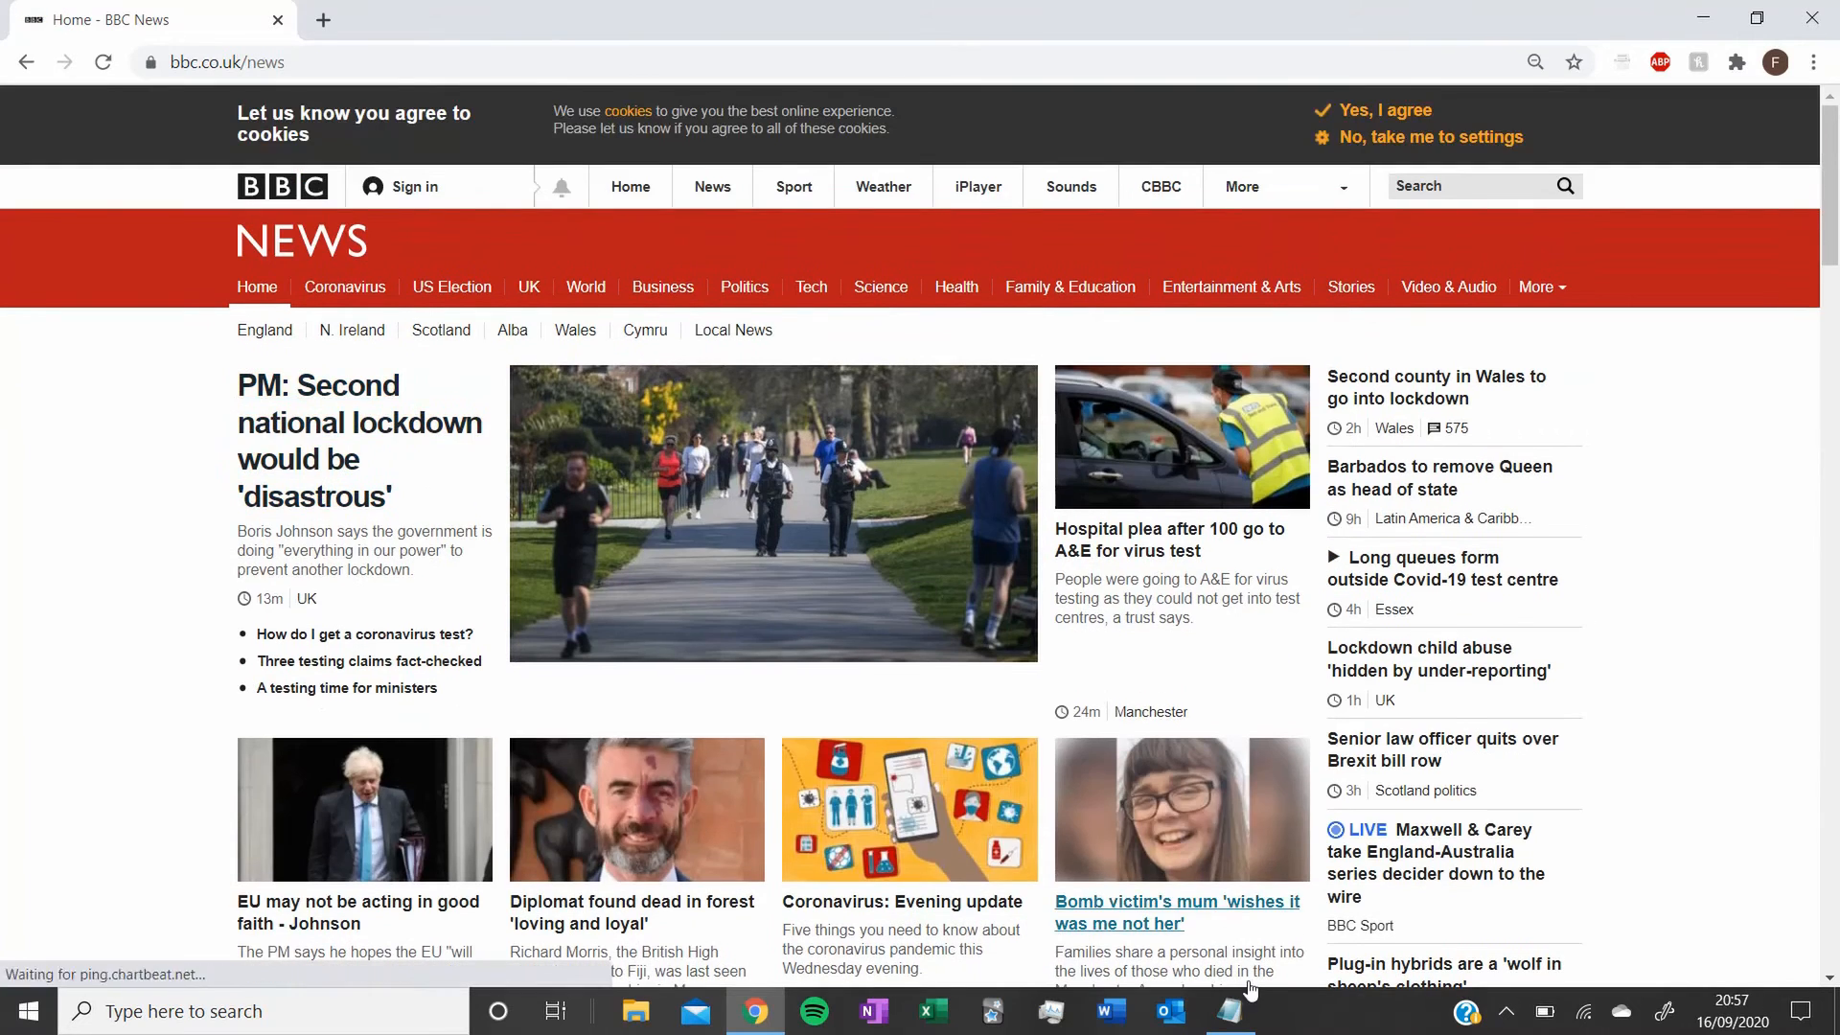
left_click(1229, 1010)
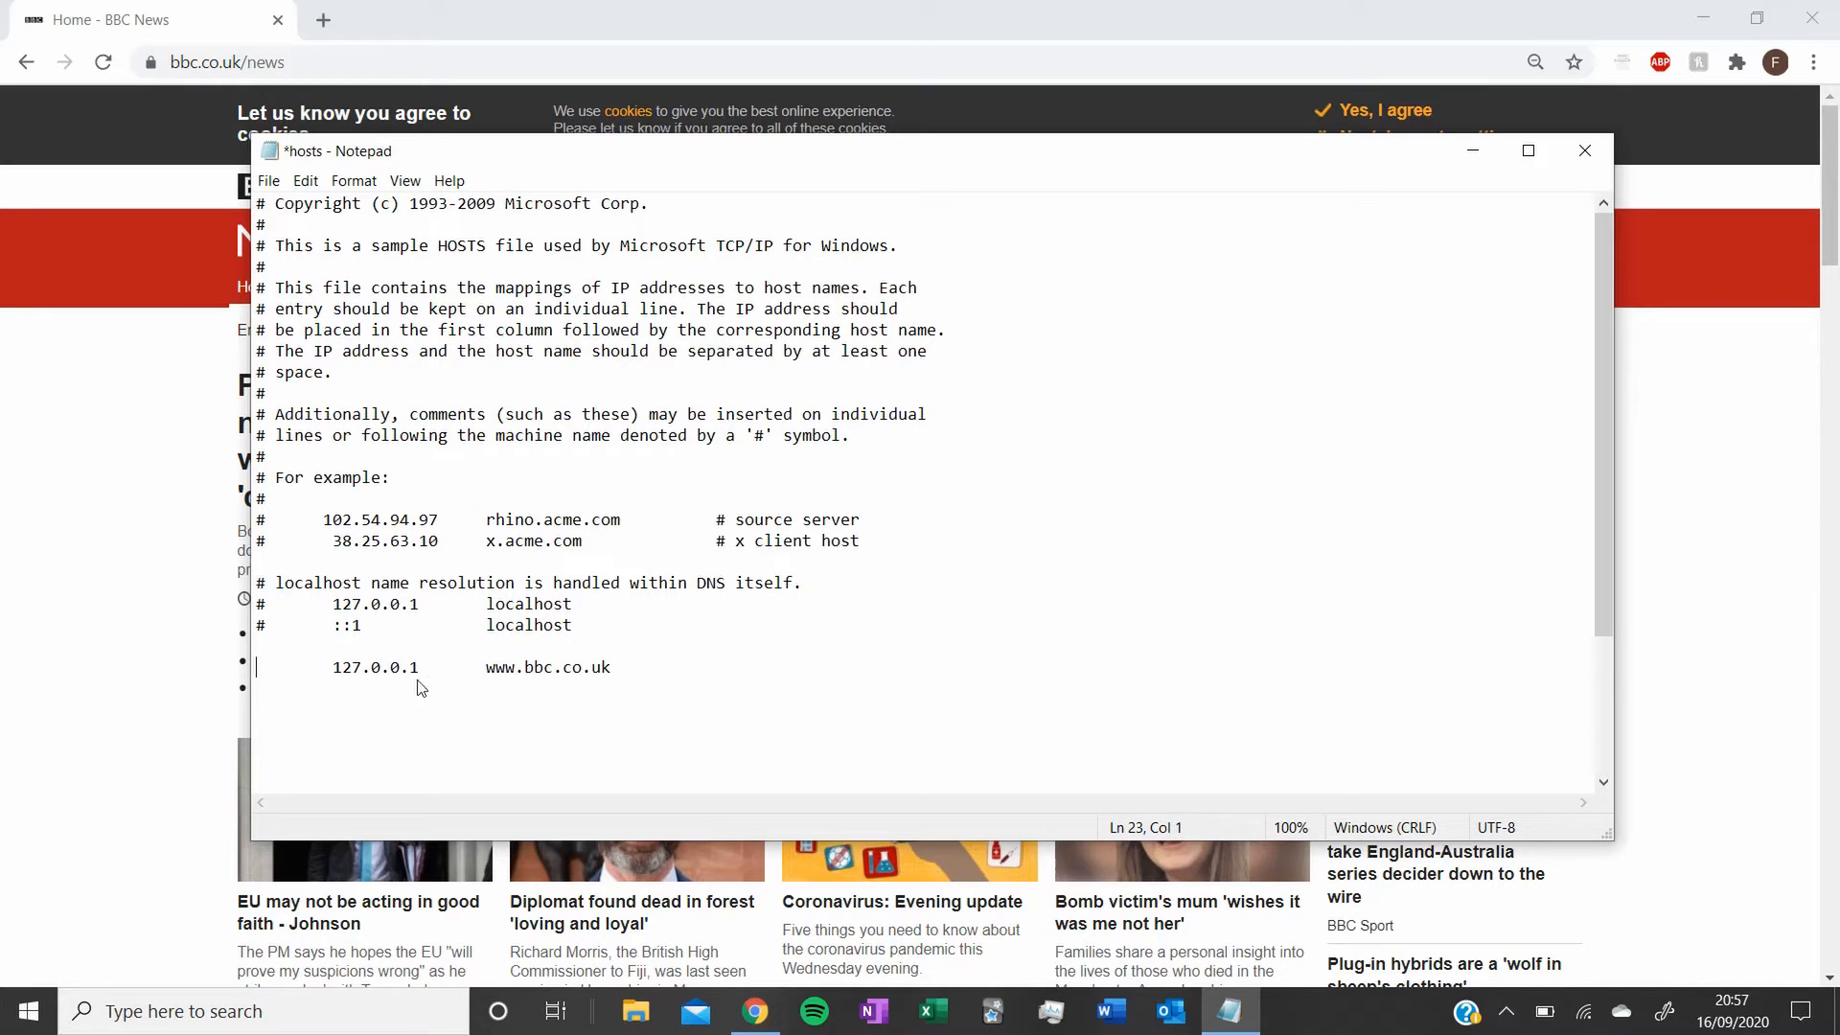
left_click(485, 667)
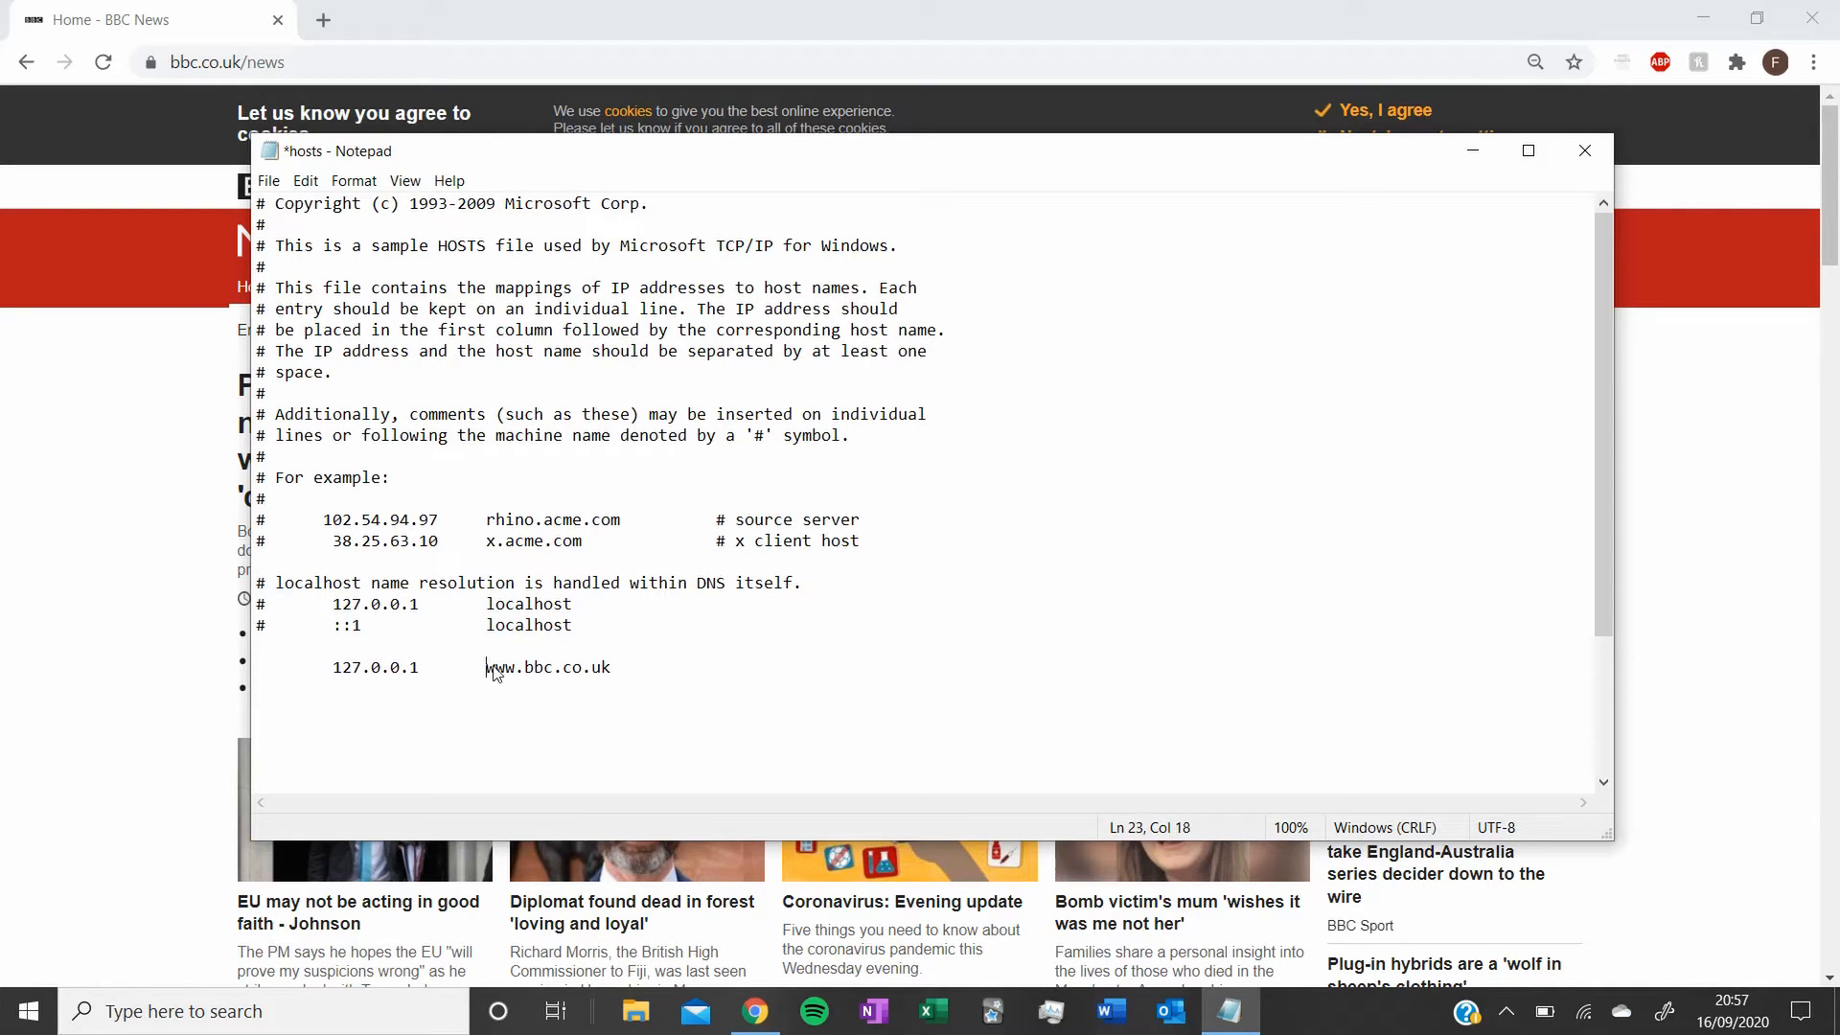
double_click(546, 667)
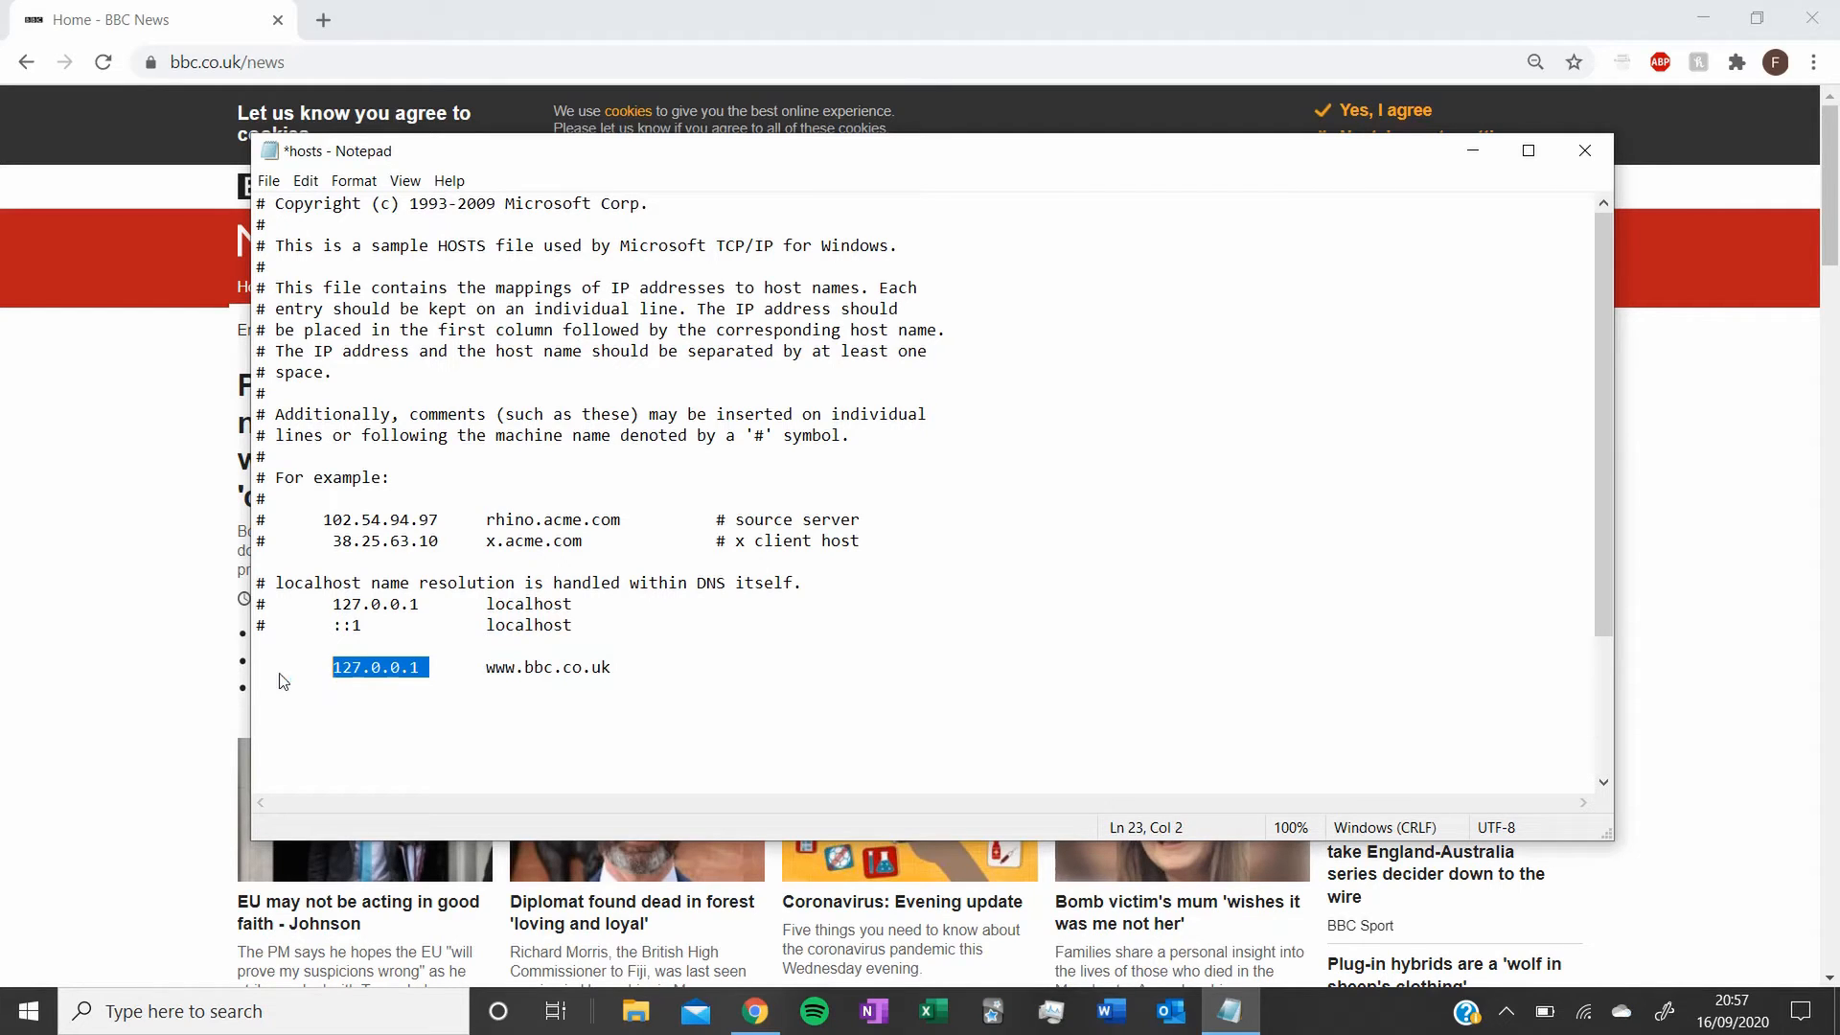
left_click(260, 667)
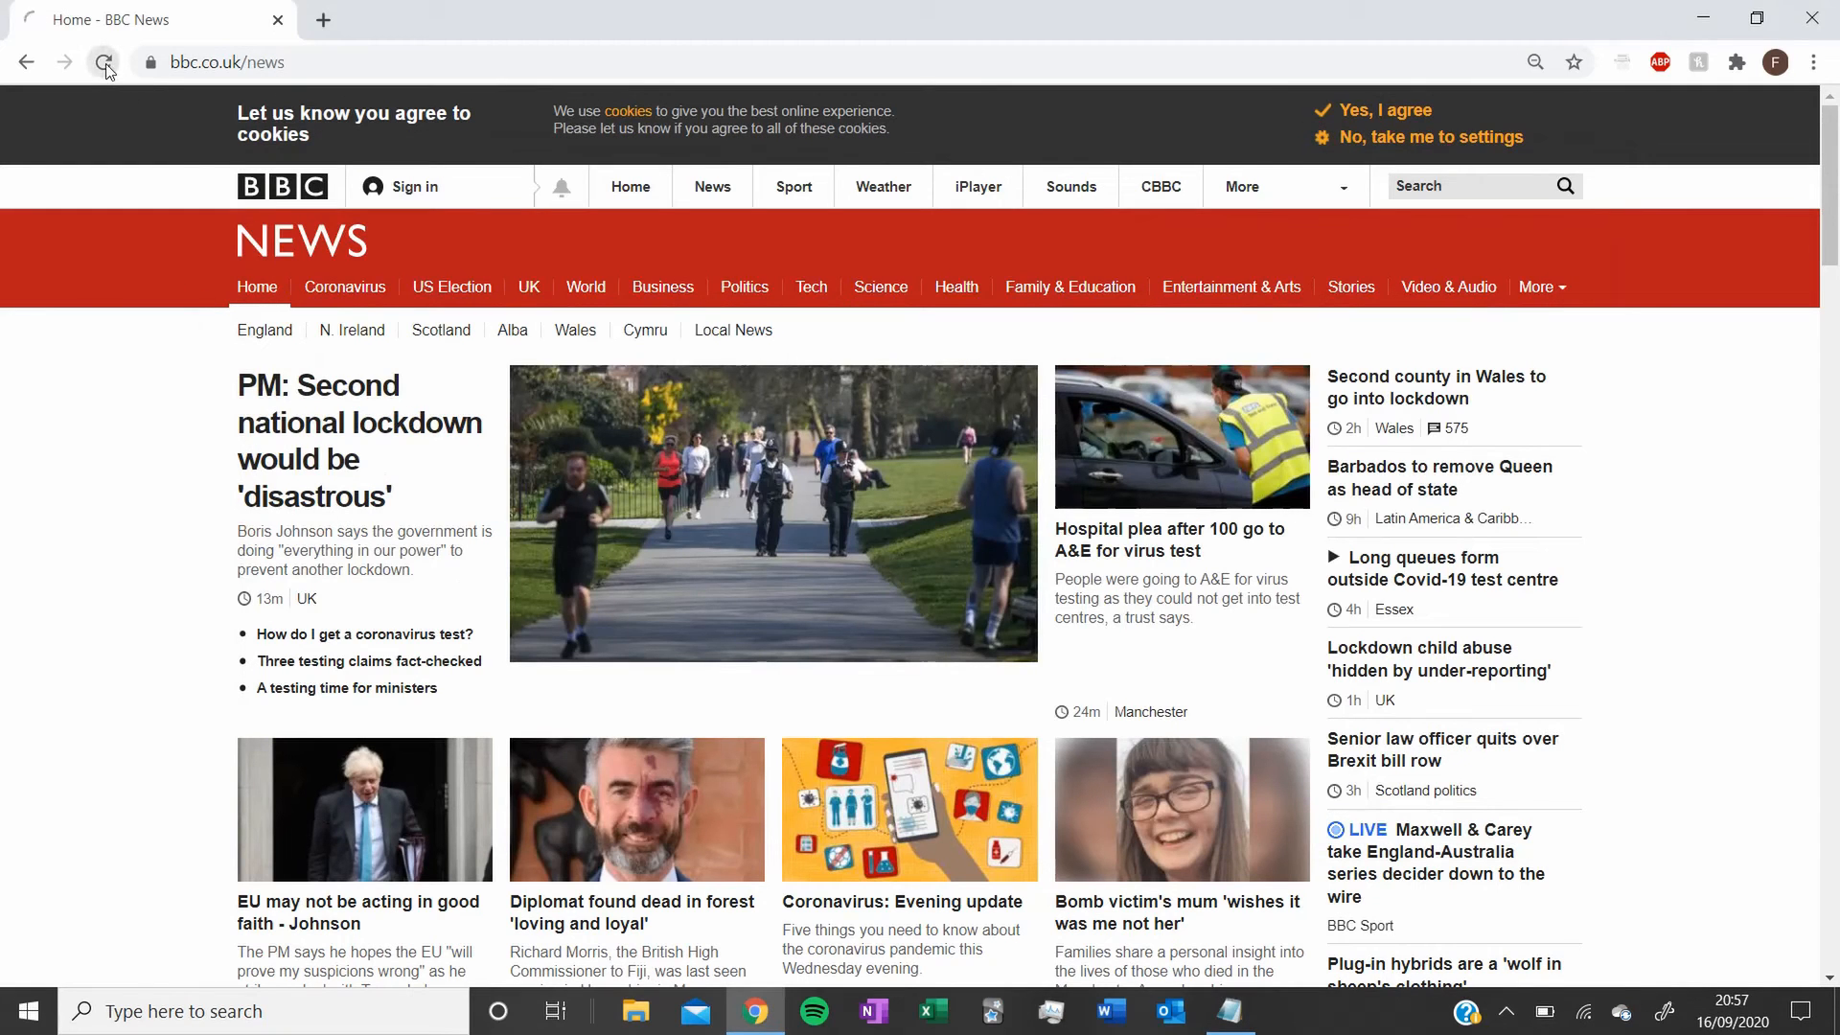
left_click(104, 61)
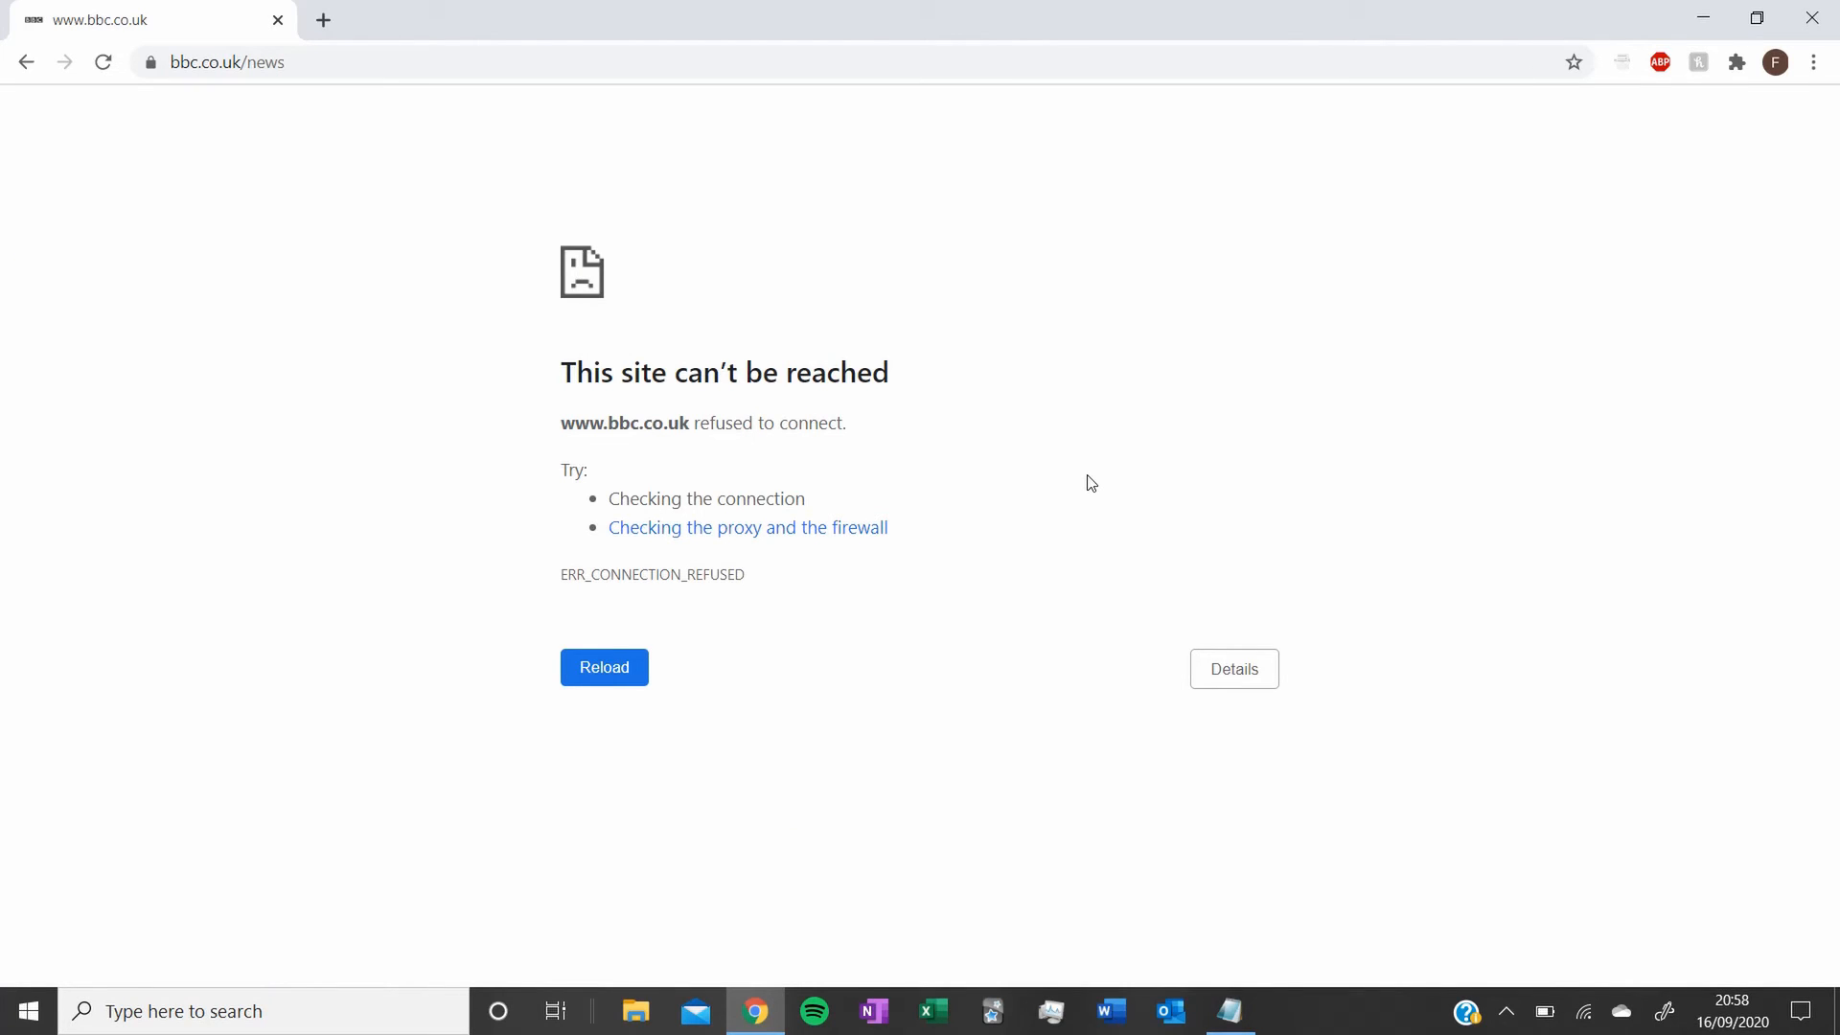
left_click(604, 667)
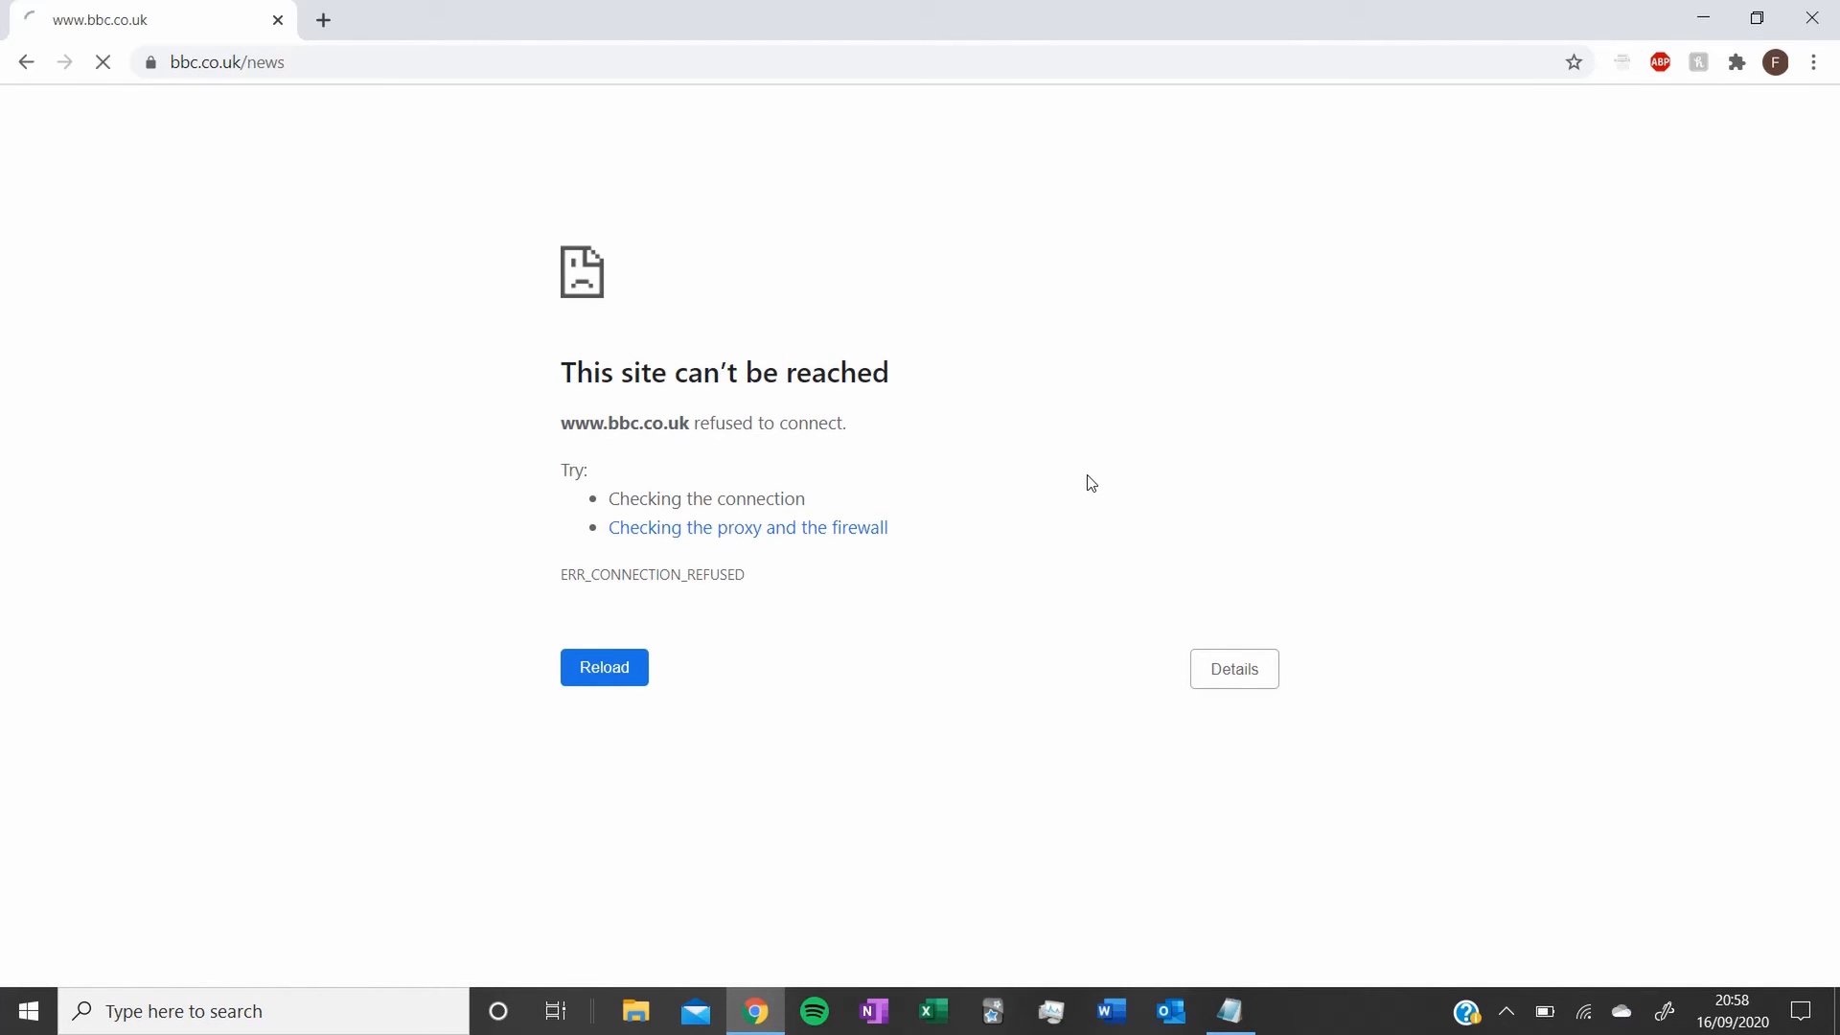
left_click(604, 667)
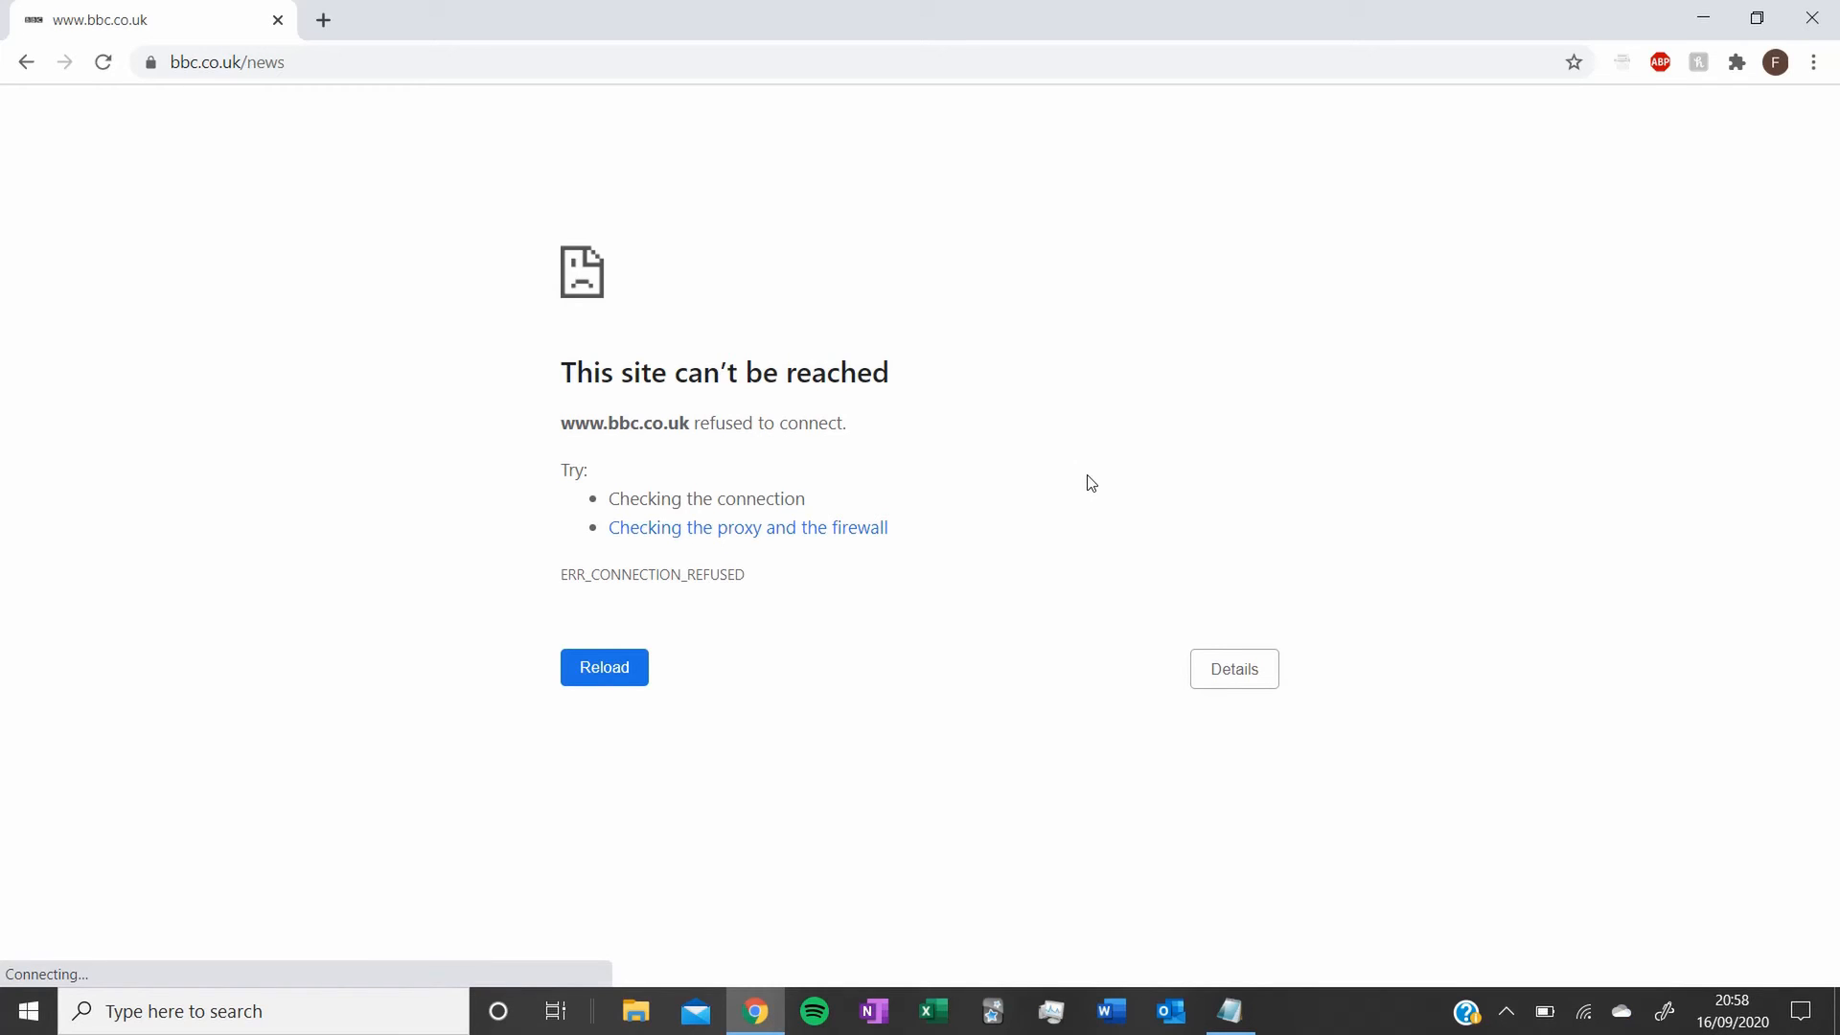
left_click(1229, 1010)
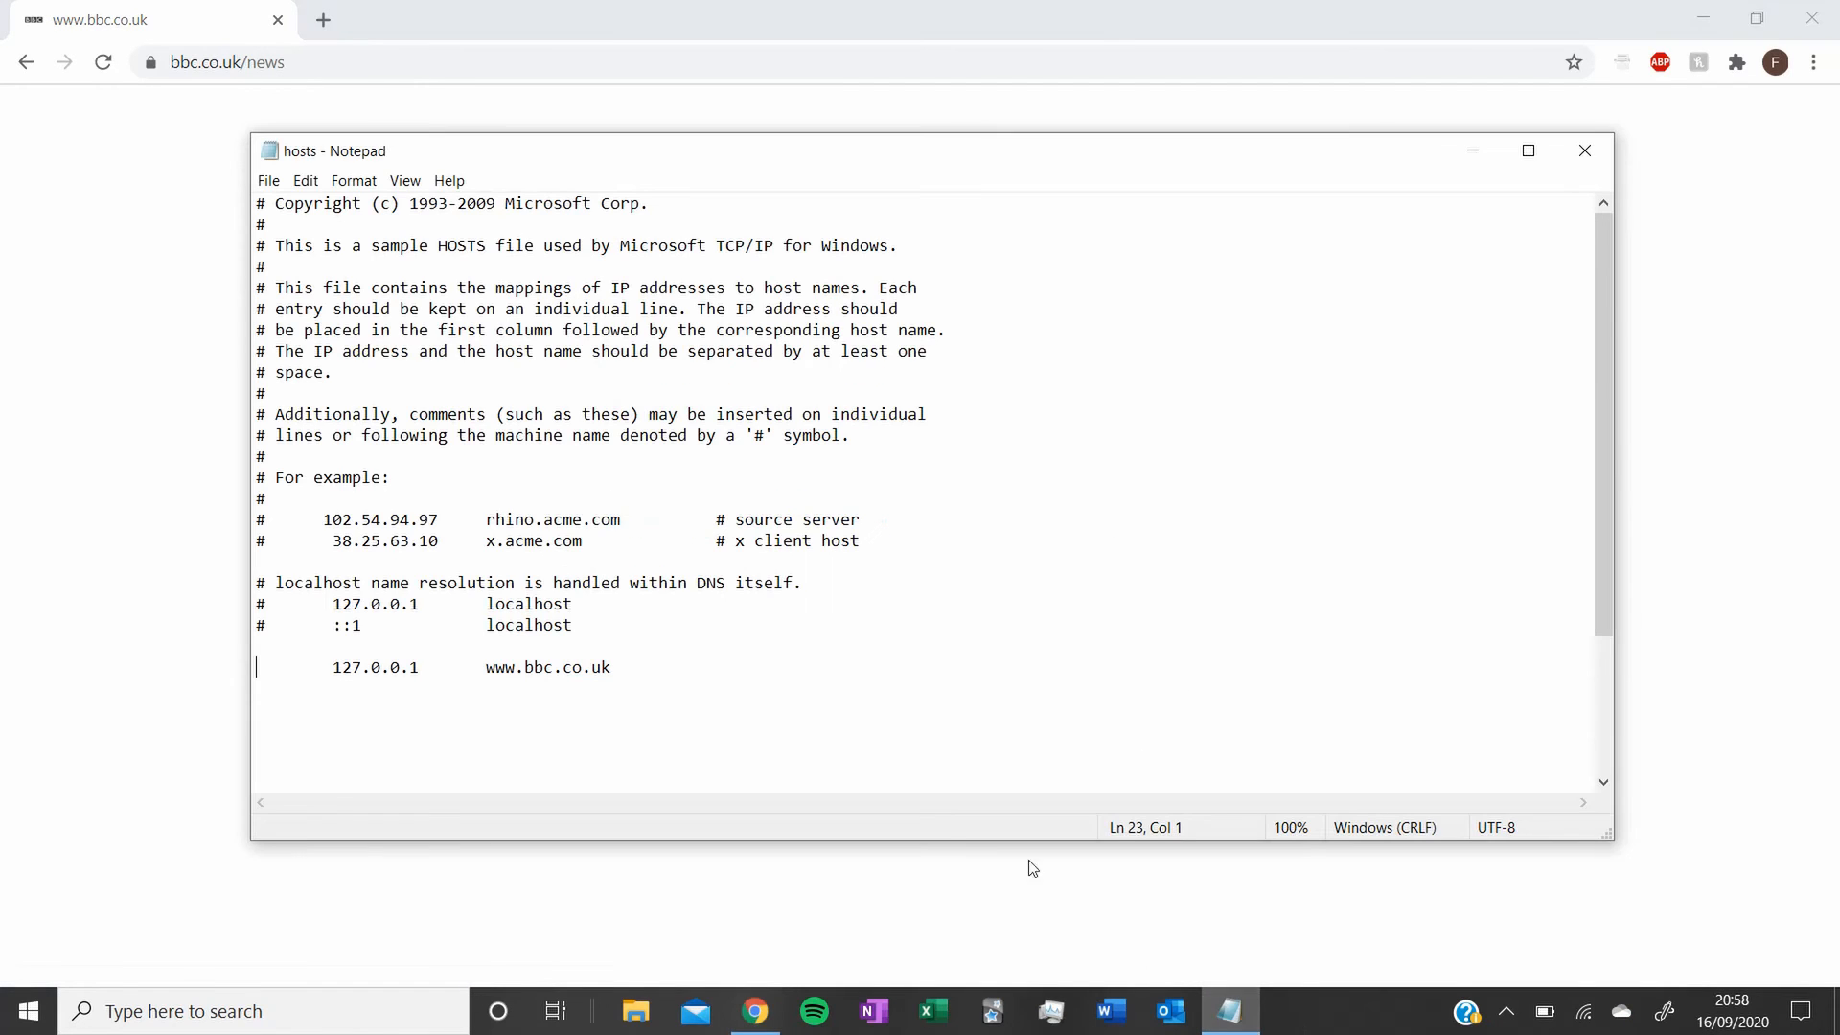
type("#")
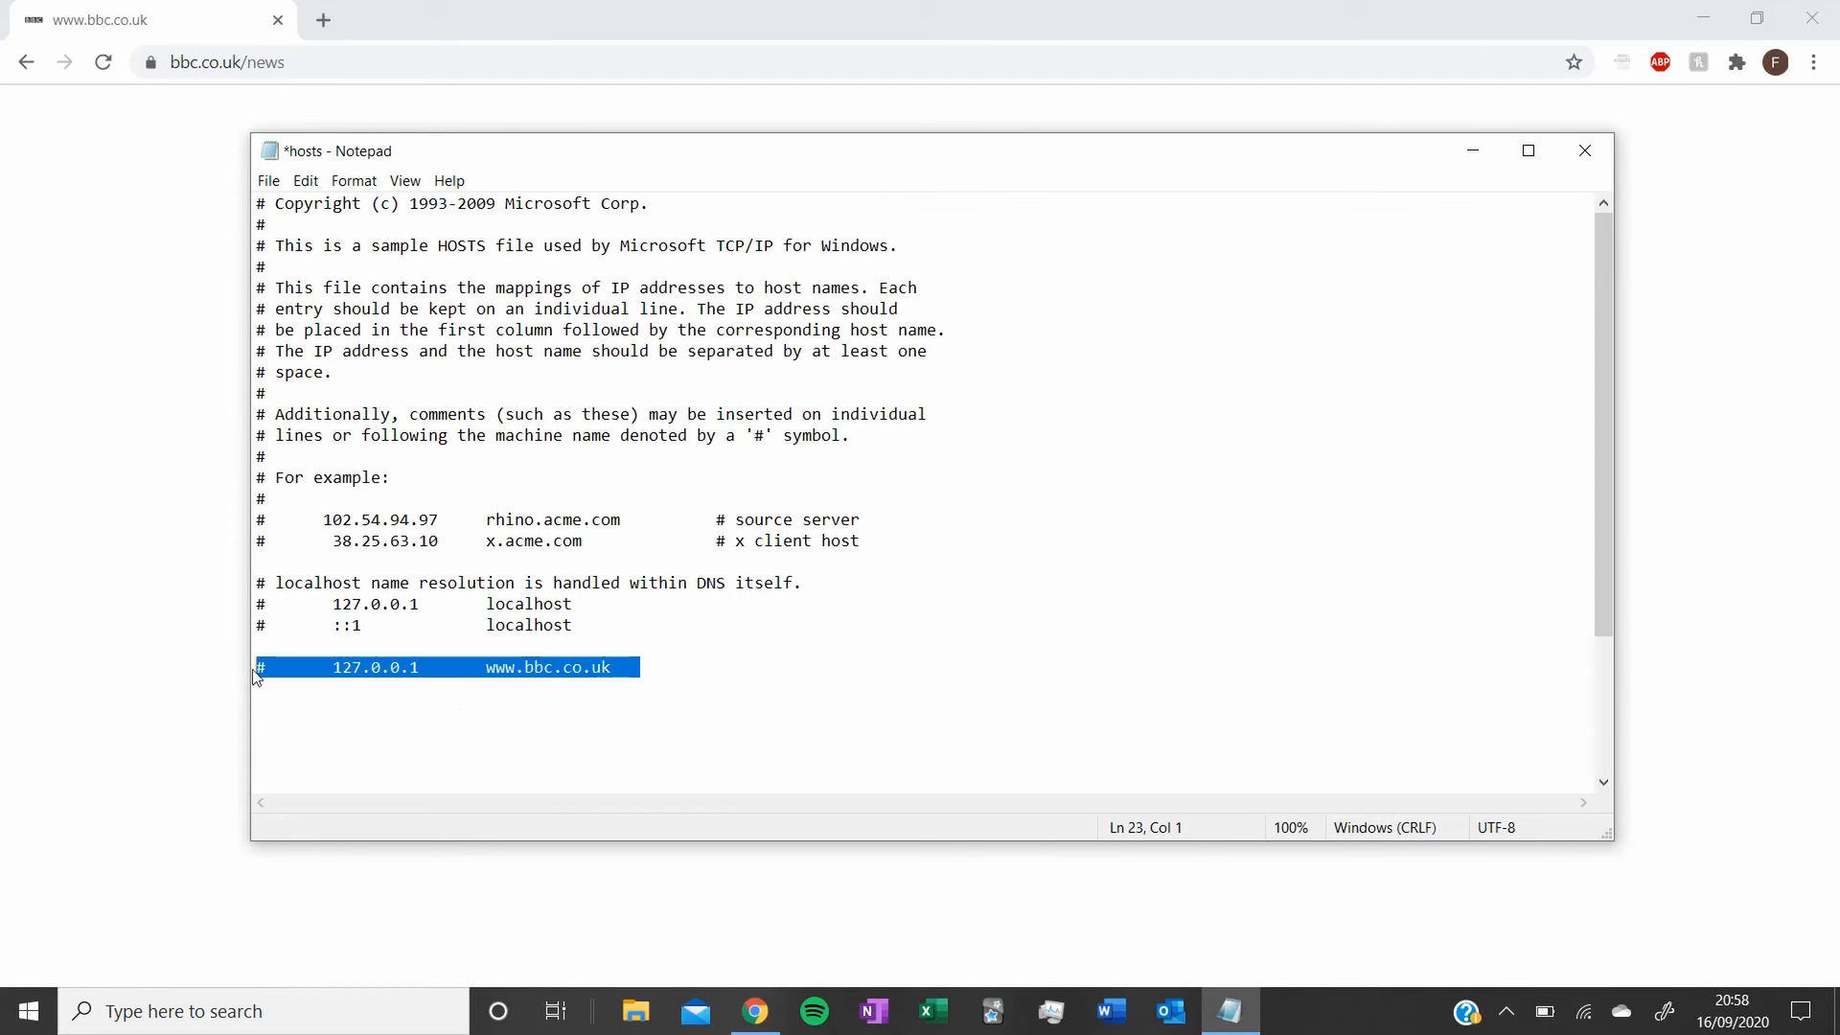
left_click(268, 180)
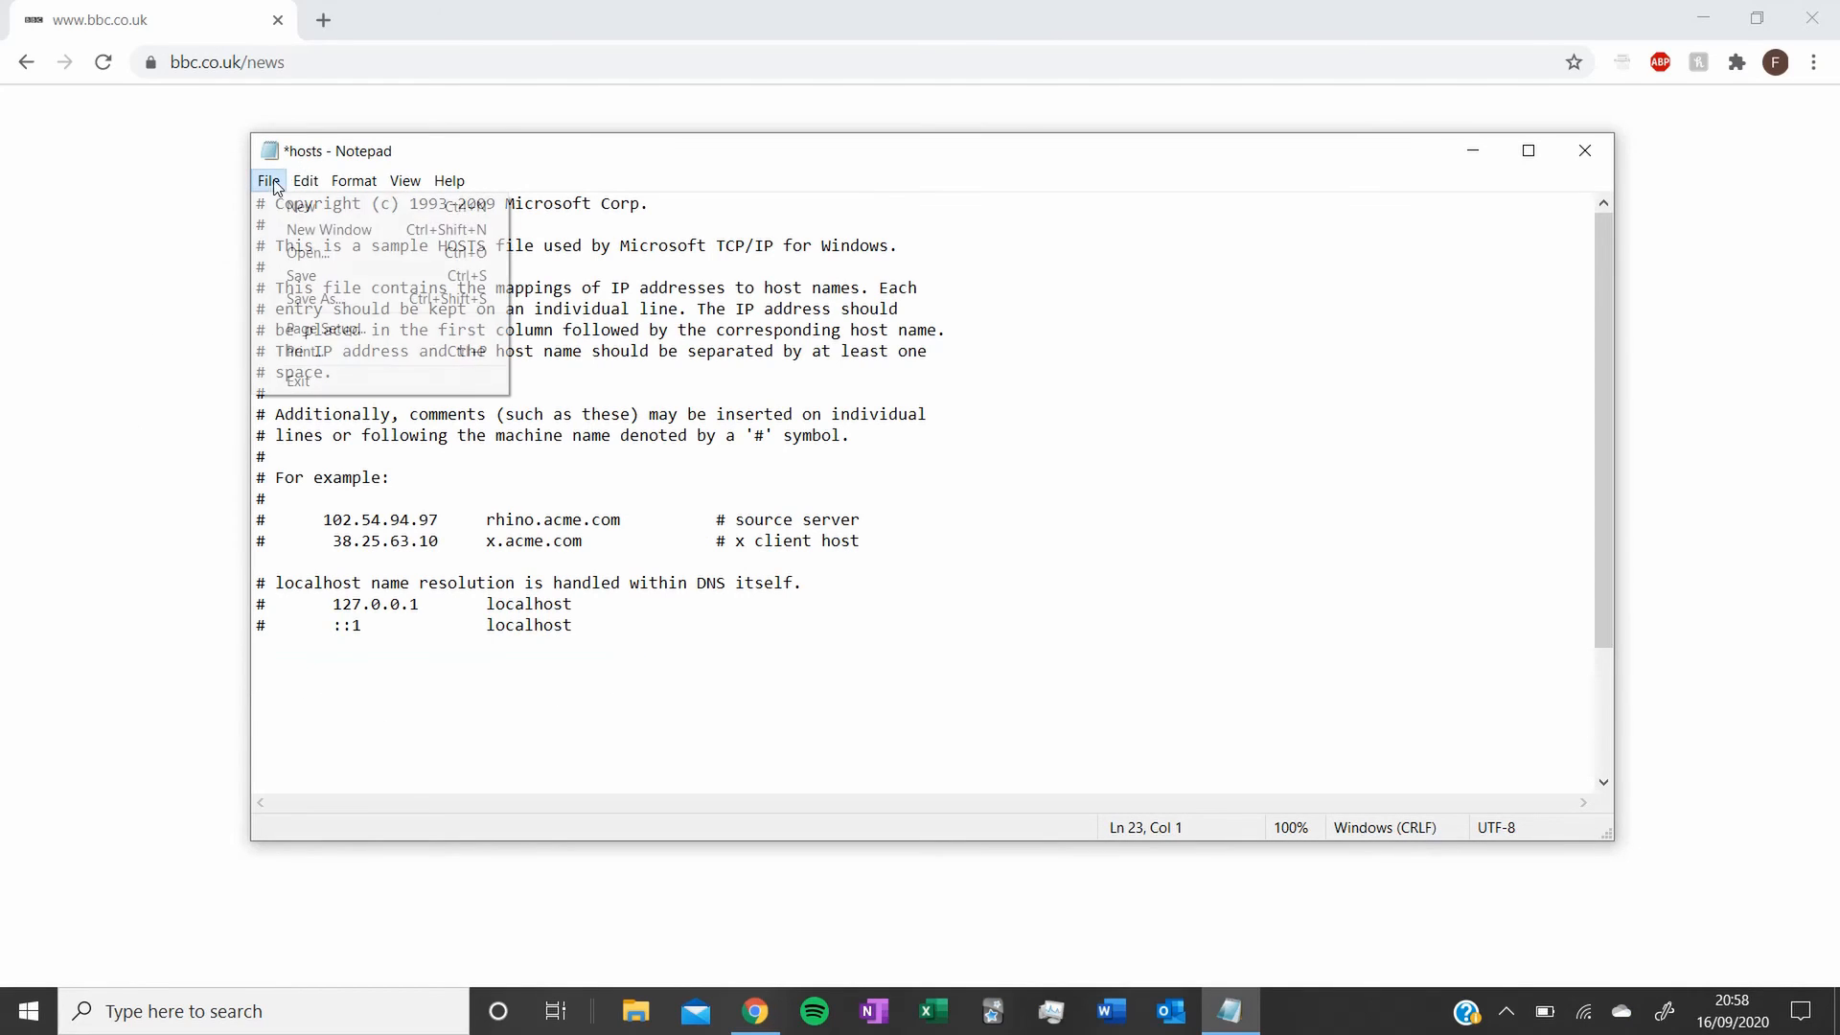
left_click(756, 1011)
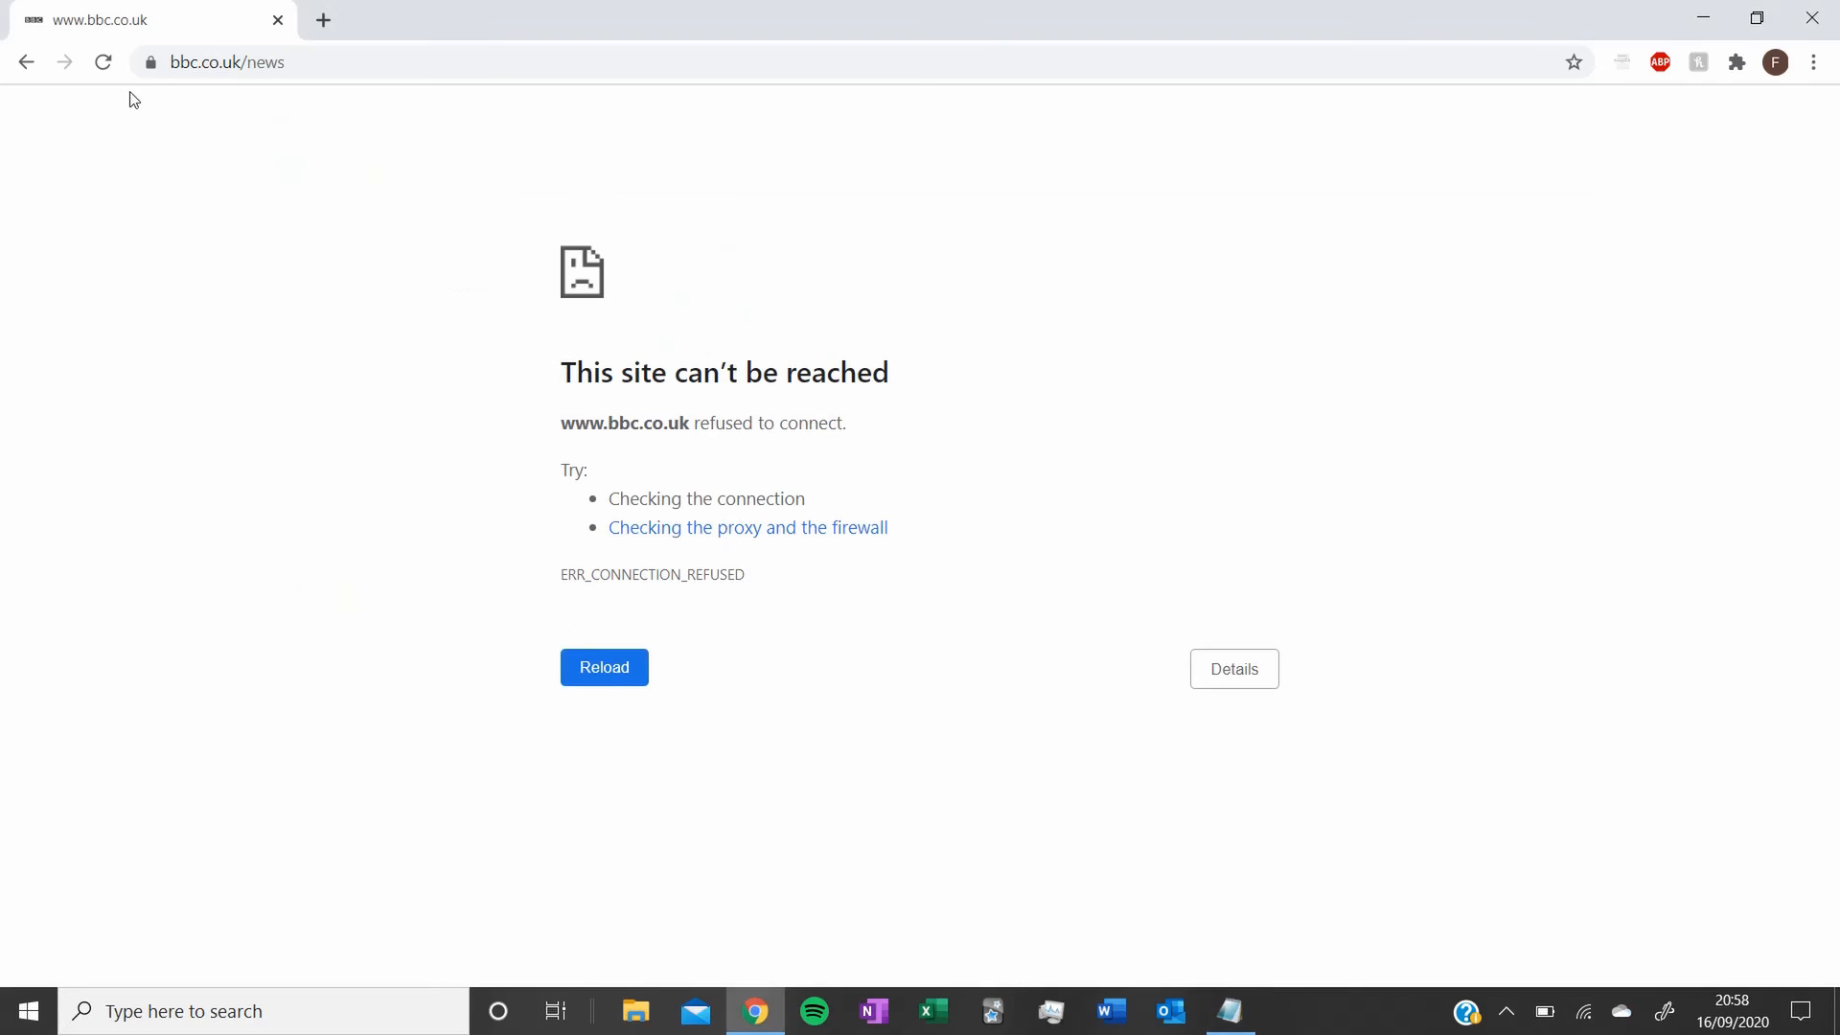
left_click(604, 668)
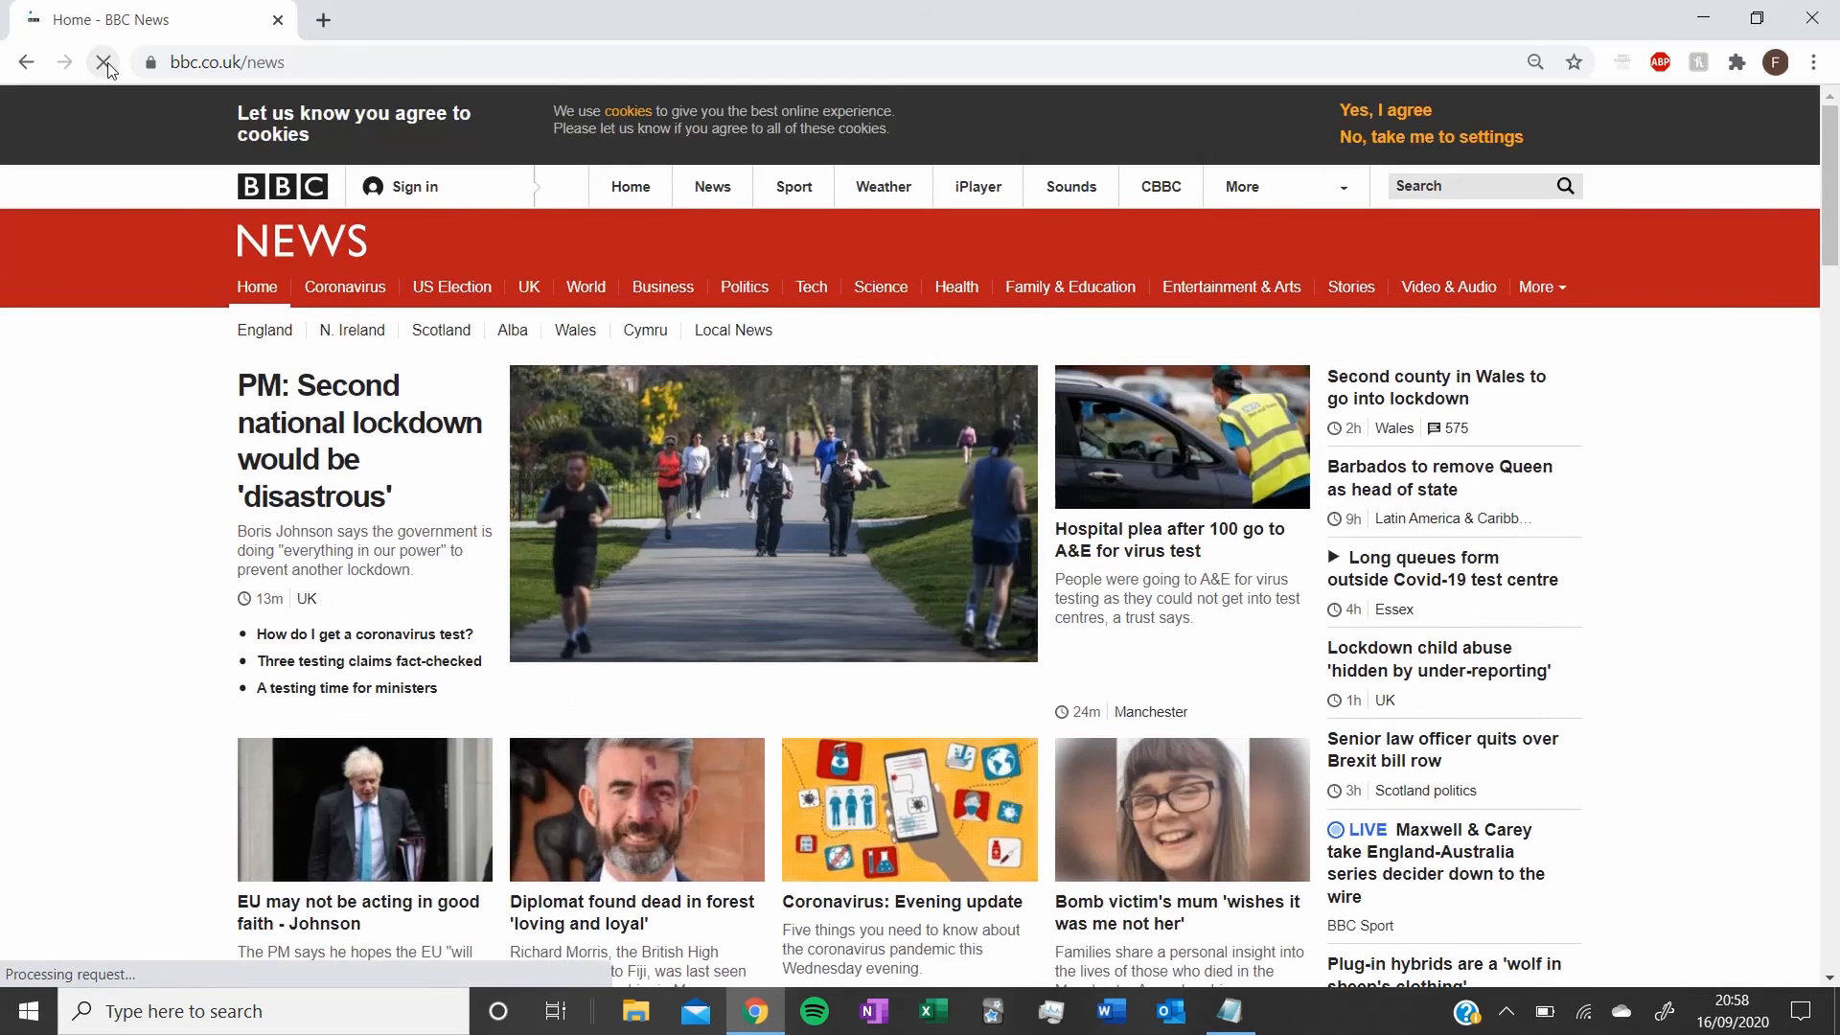